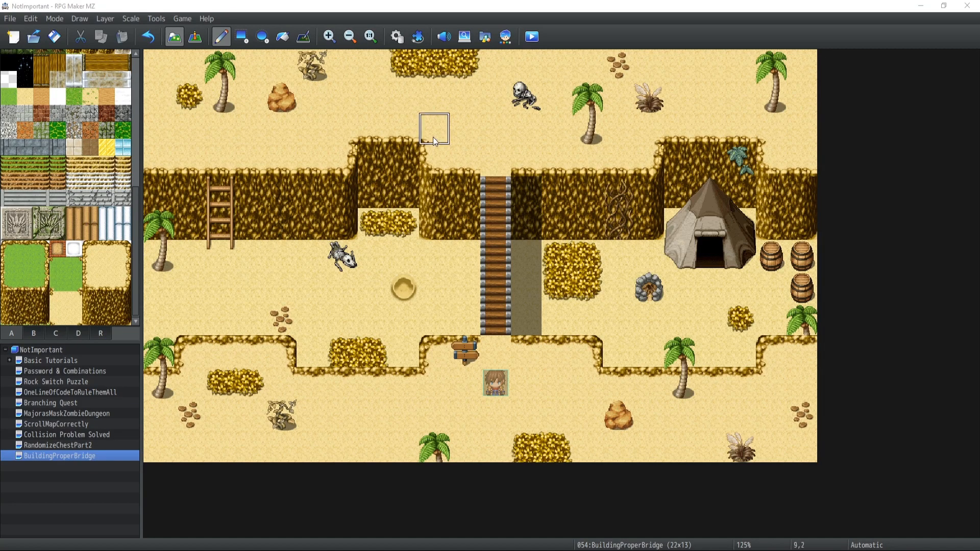
# Step: Inspect the B tiles of the Outside tileset in the Database
pyautogui.click(396, 37)
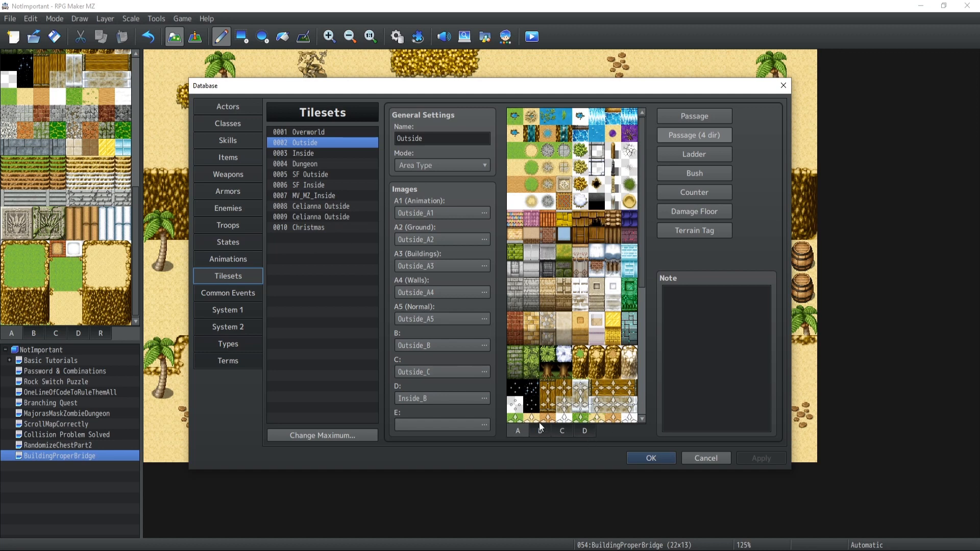
pyautogui.click(539, 431)
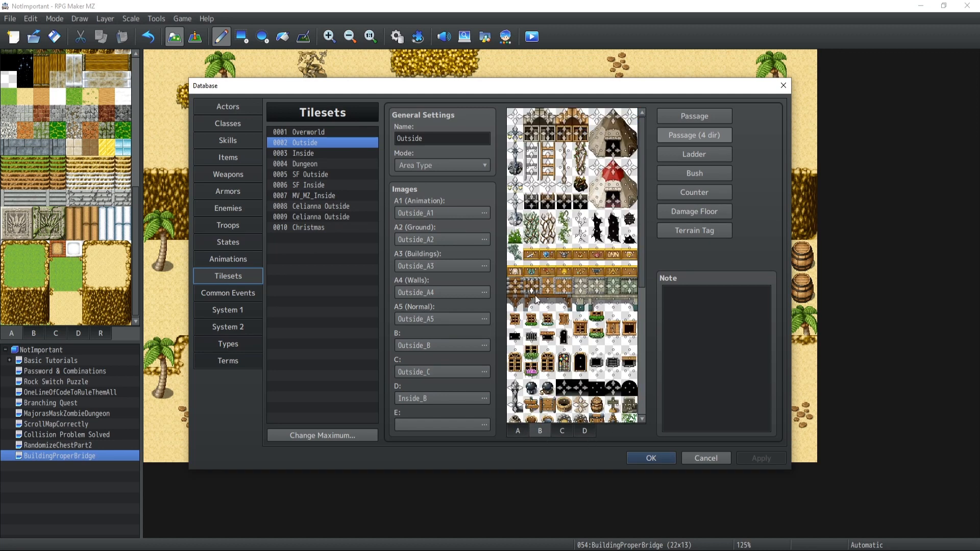
pyautogui.moveTo(511, 289)
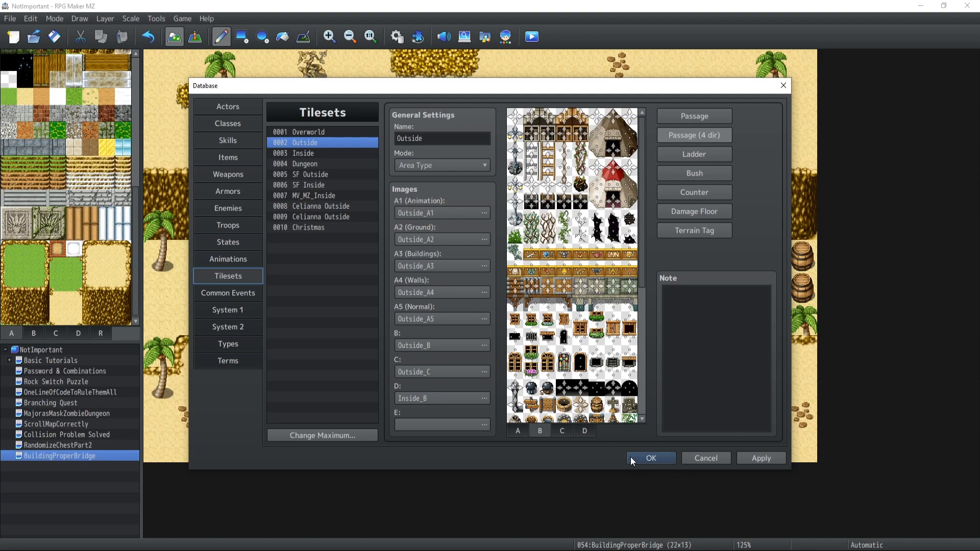
pyautogui.click(650, 458)
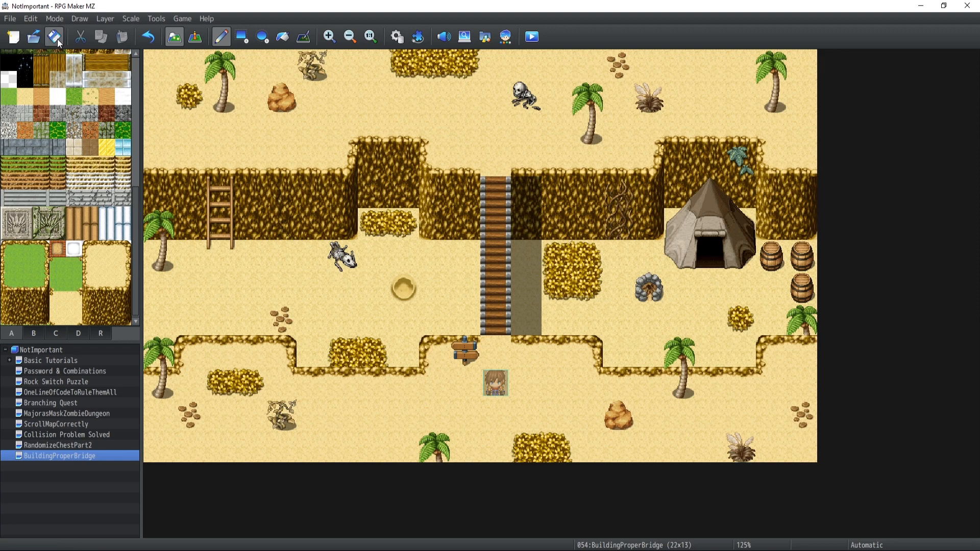
# Step: Pick the Log Bridge tile from sheet B, recheck the Database, then switch to event mode
pyautogui.click(33, 333)
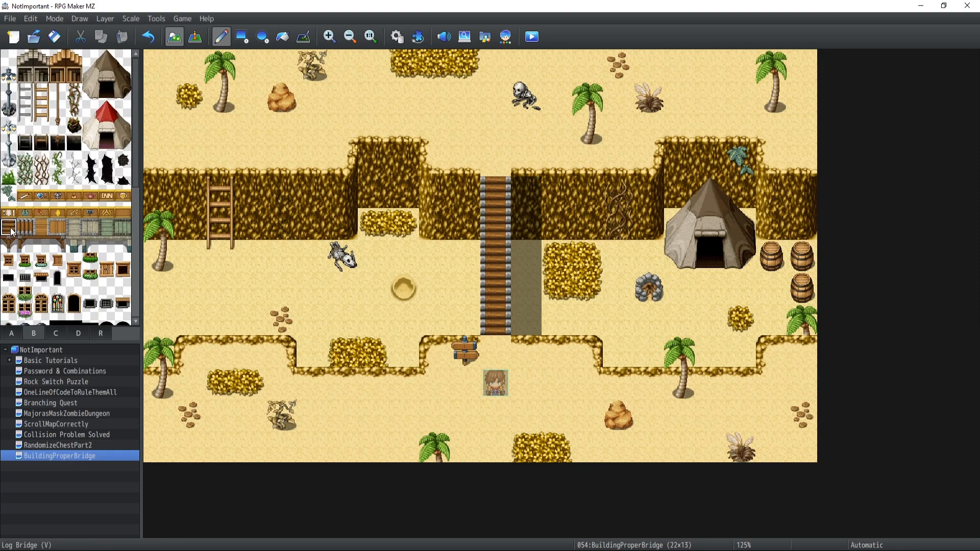
pyautogui.click(464, 255)
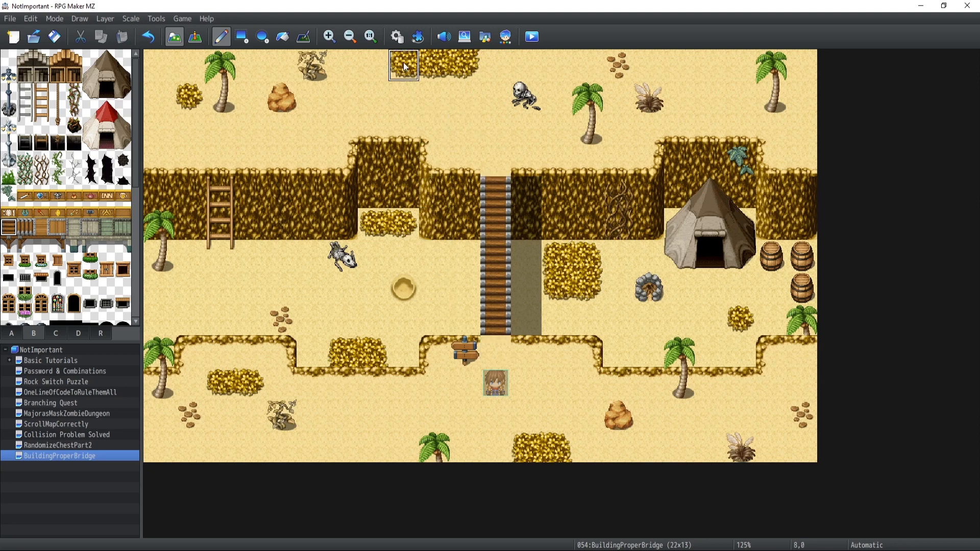
pyautogui.click(396, 36)
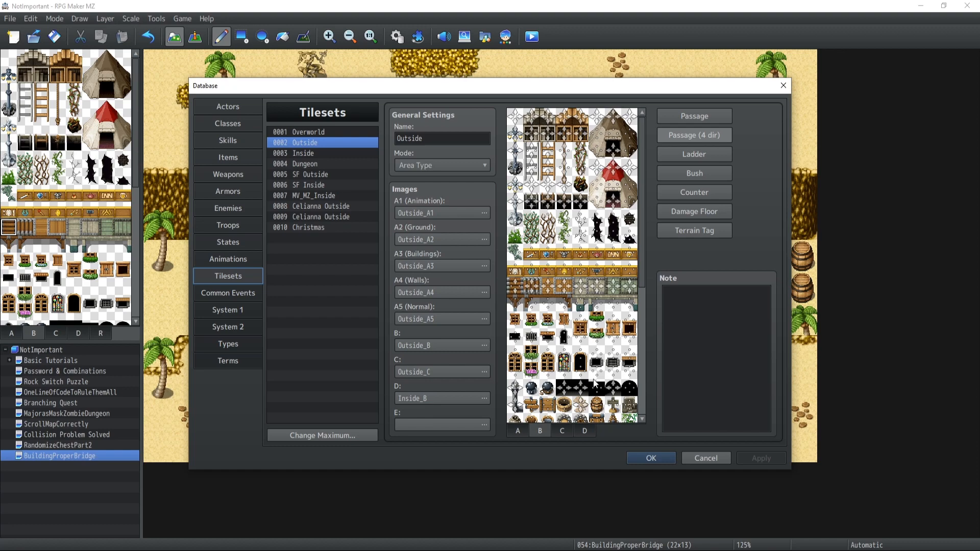
pyautogui.click(649, 458)
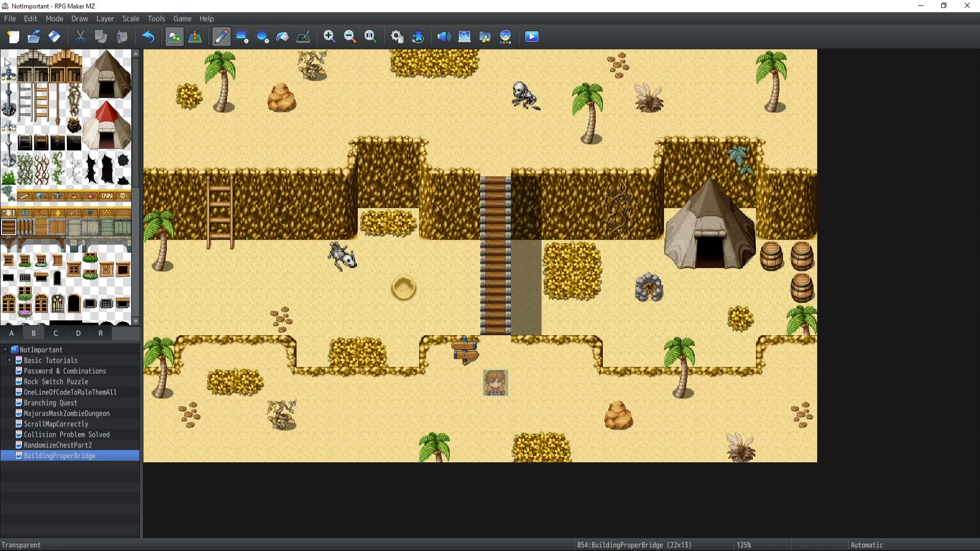
pyautogui.click(495, 254)
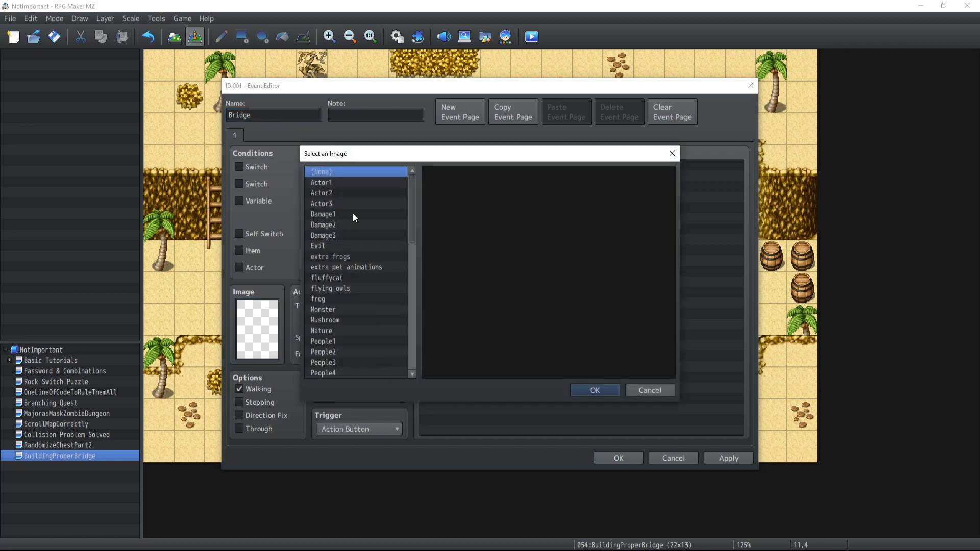
# Step: Use the wooden log tile from Tileset B as the Bridge event's image
pyautogui.scroll(-3)
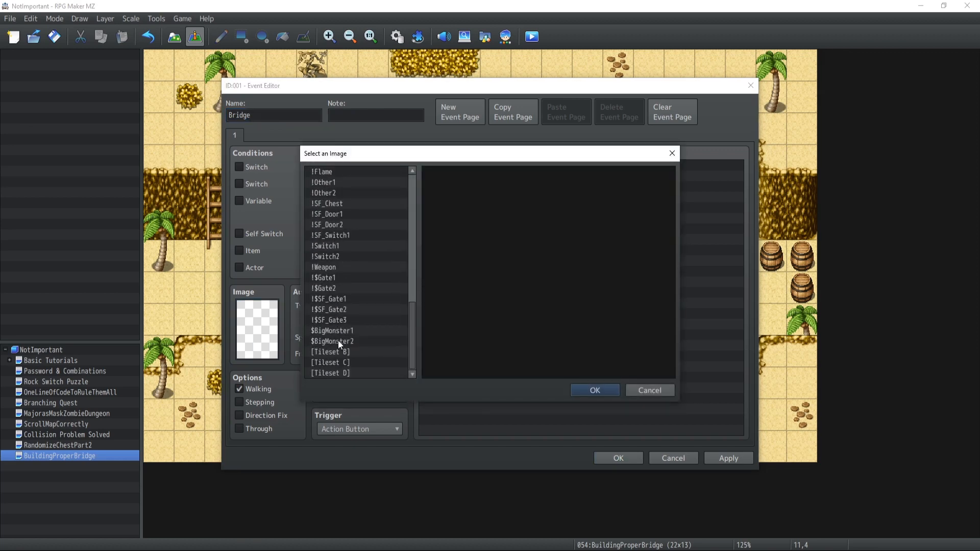
pyautogui.click(330, 352)
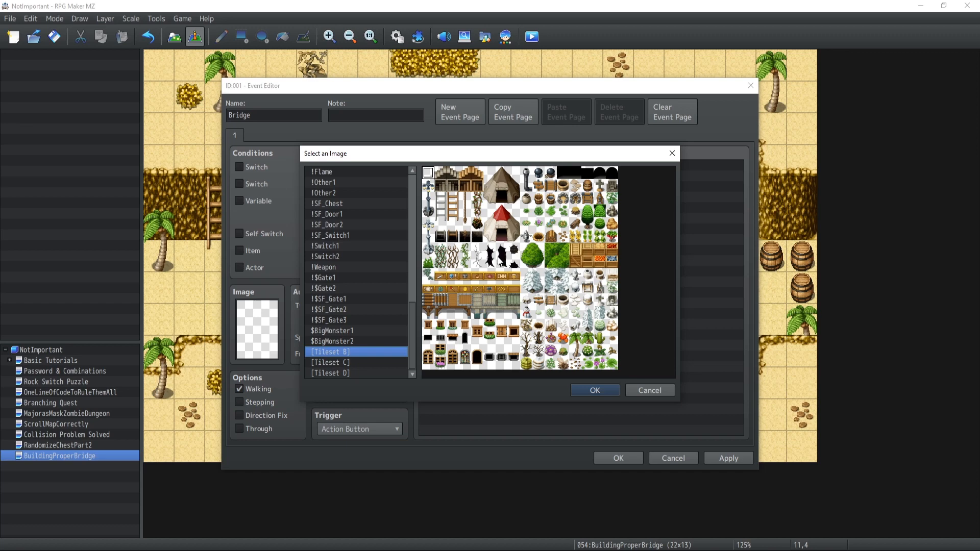
pyautogui.click(593, 389)
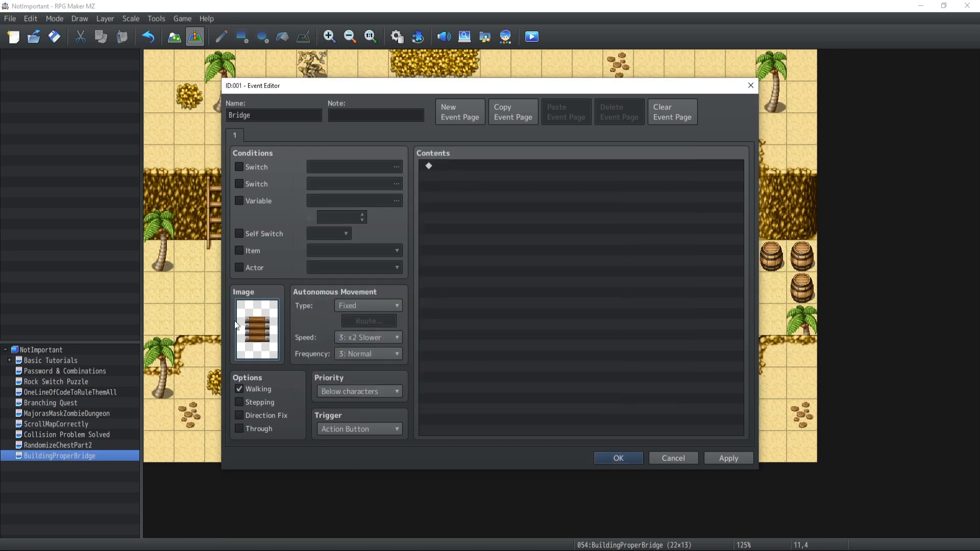
pyautogui.click(617, 457)
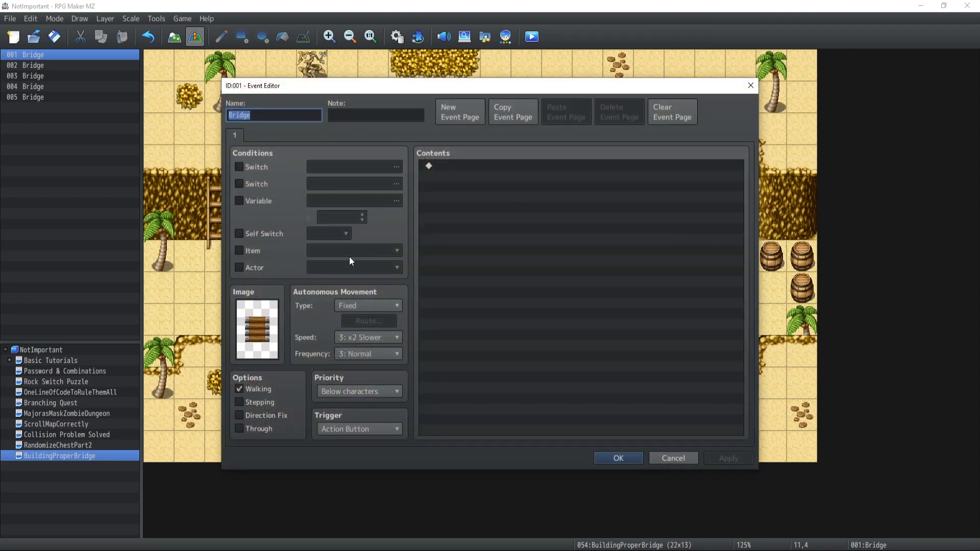
pyautogui.moveTo(512, 437)
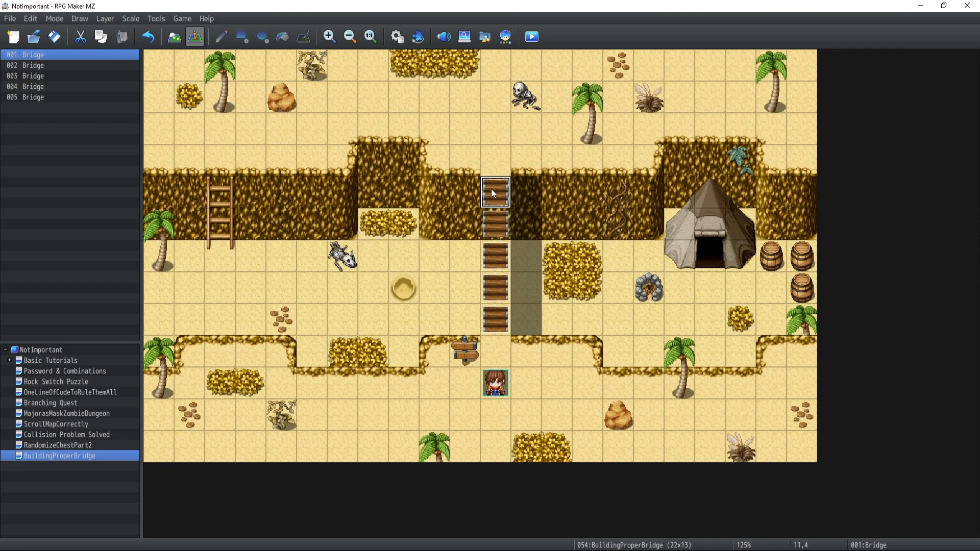
# Step: Add Bridge page 2, above characters, conditioned on new switch 0011 isBridgeOverPlayer
pyautogui.doubleClick(495, 191)
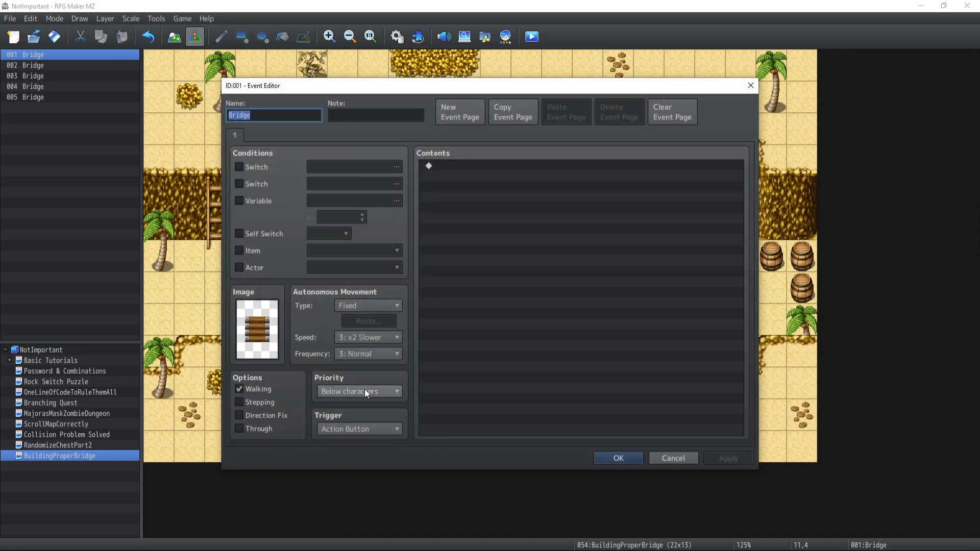
pyautogui.click(511, 112)
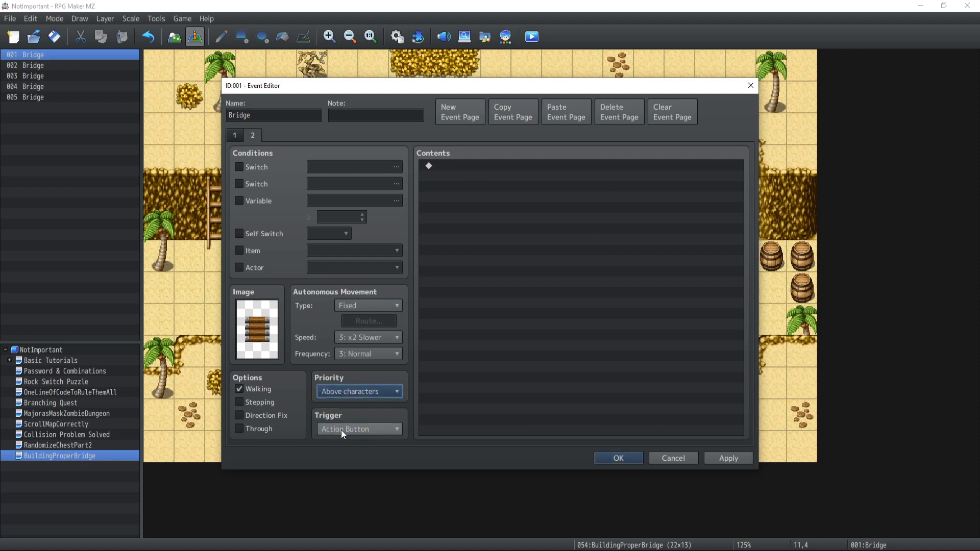
pyautogui.click(239, 166)
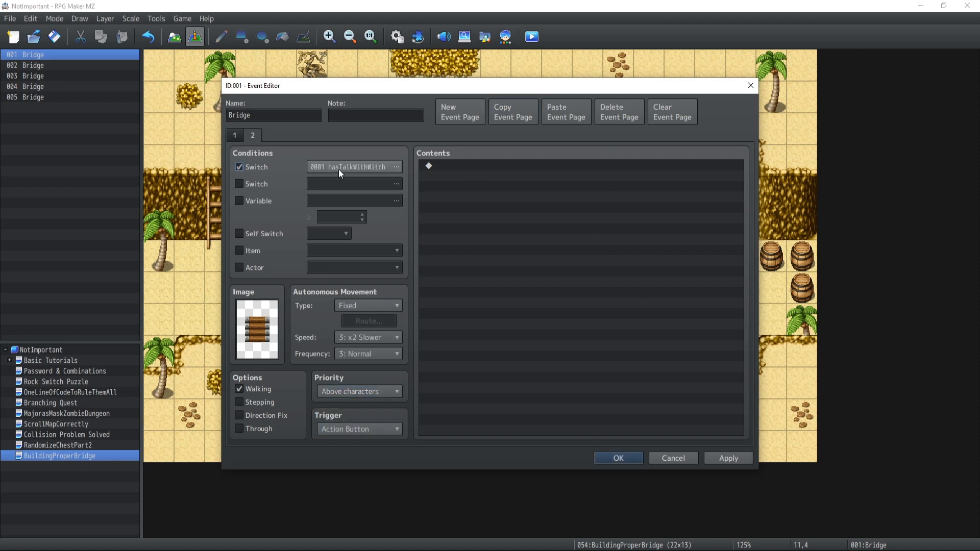
pyautogui.click(396, 167)
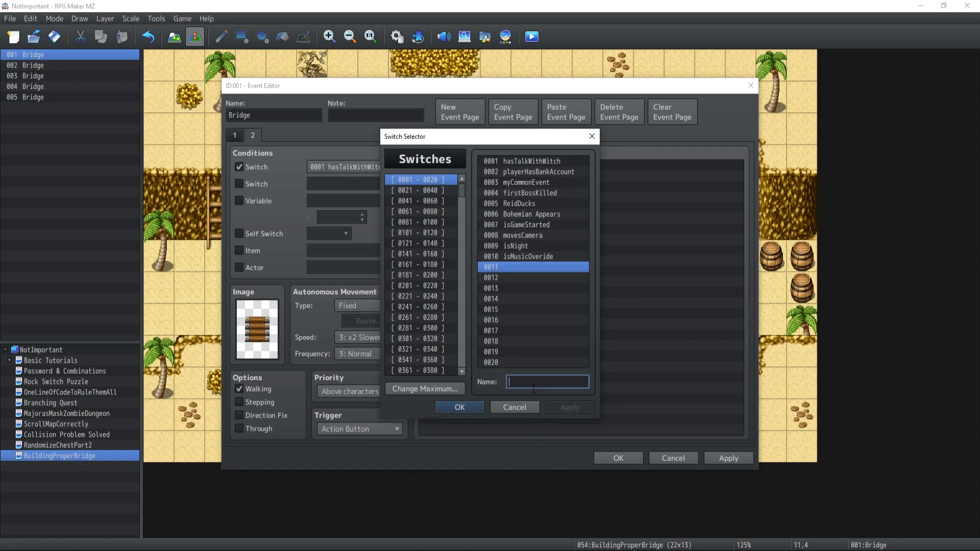
pyautogui.write('isBridg')
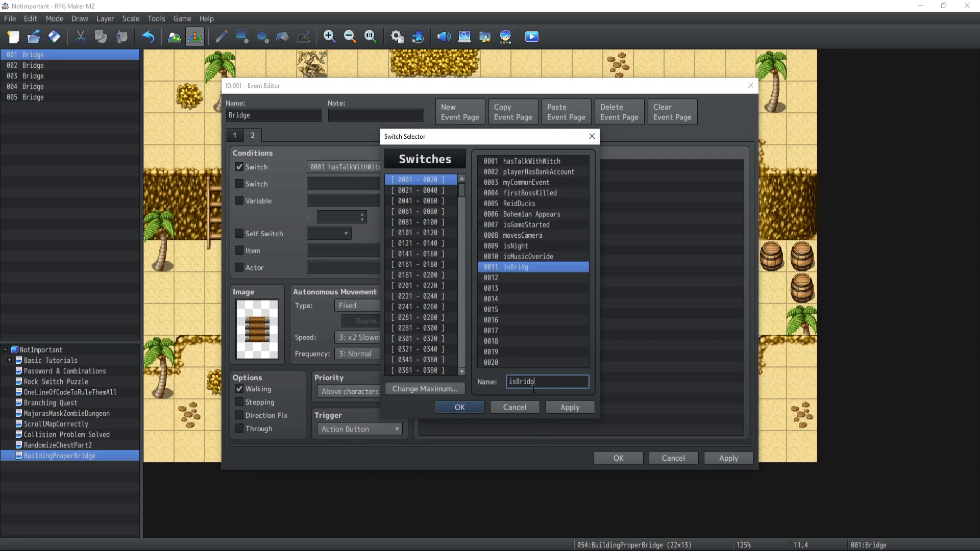
pyautogui.write('eOverPlayer')
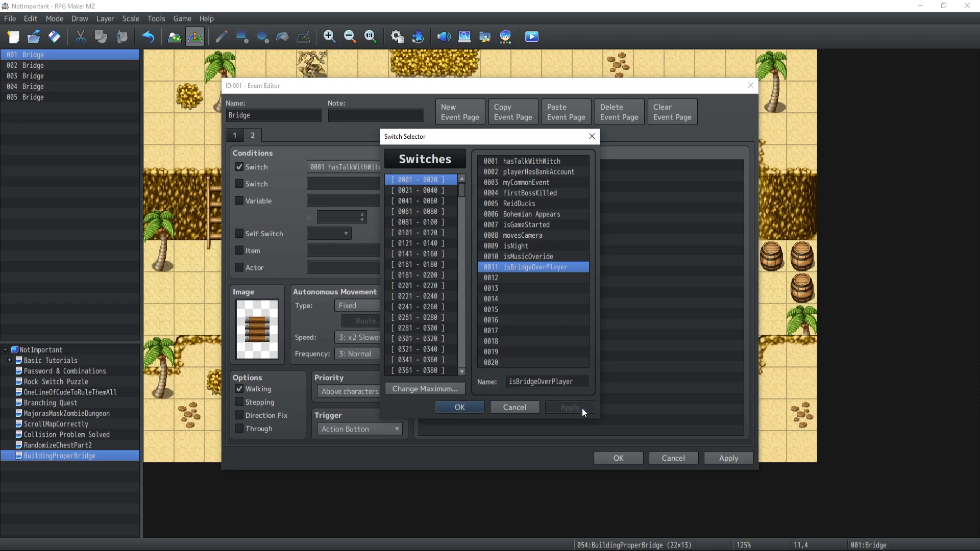
pyautogui.moveTo(514, 286)
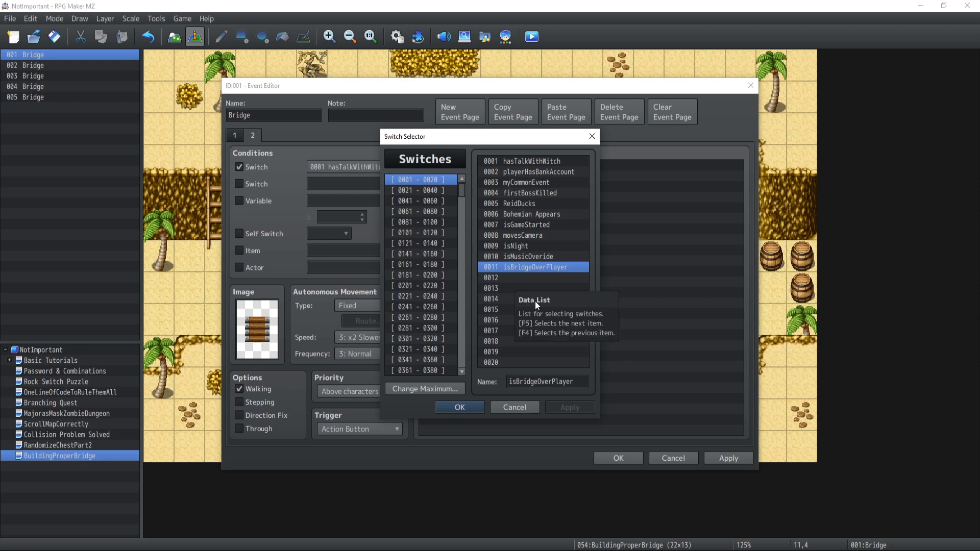
pyautogui.click(460, 407)
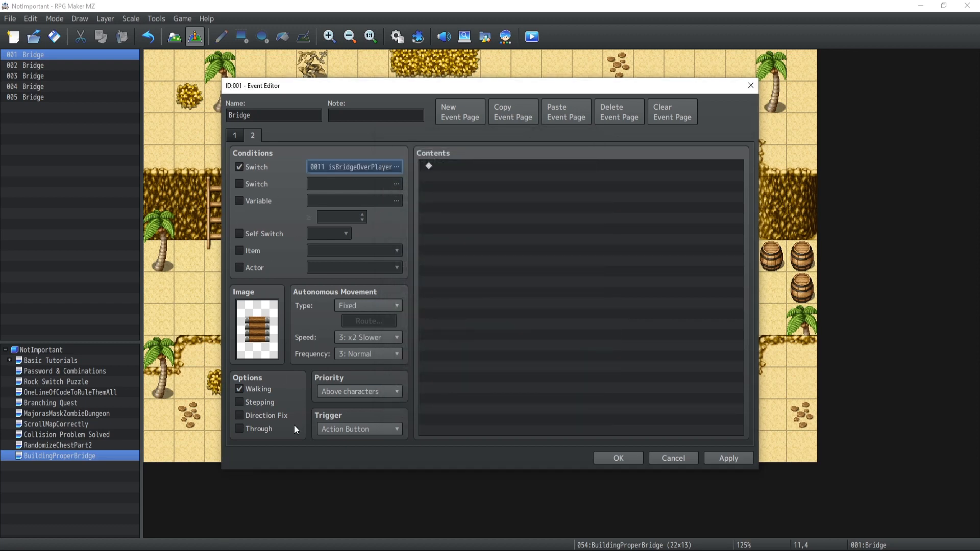
pyautogui.moveTo(357, 385)
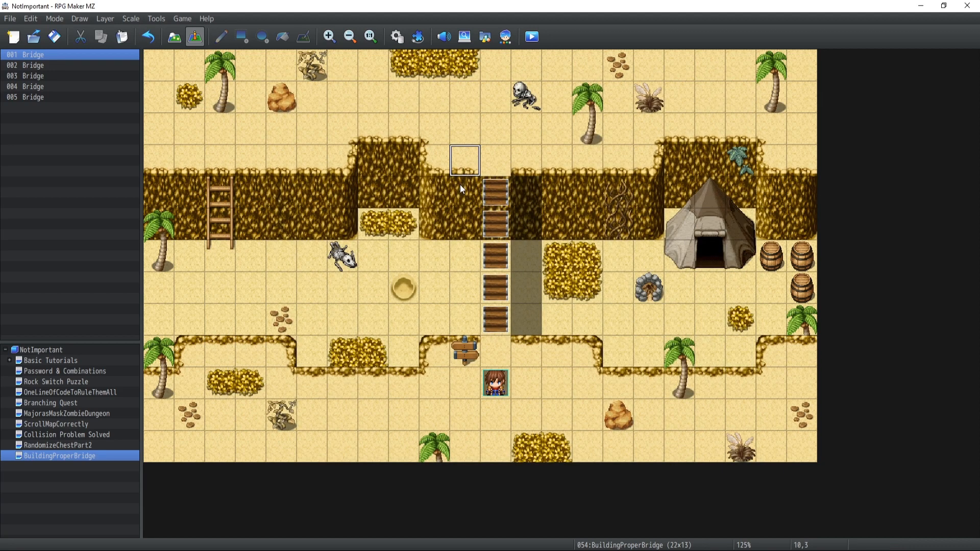
pyautogui.doubleClick(465, 160)
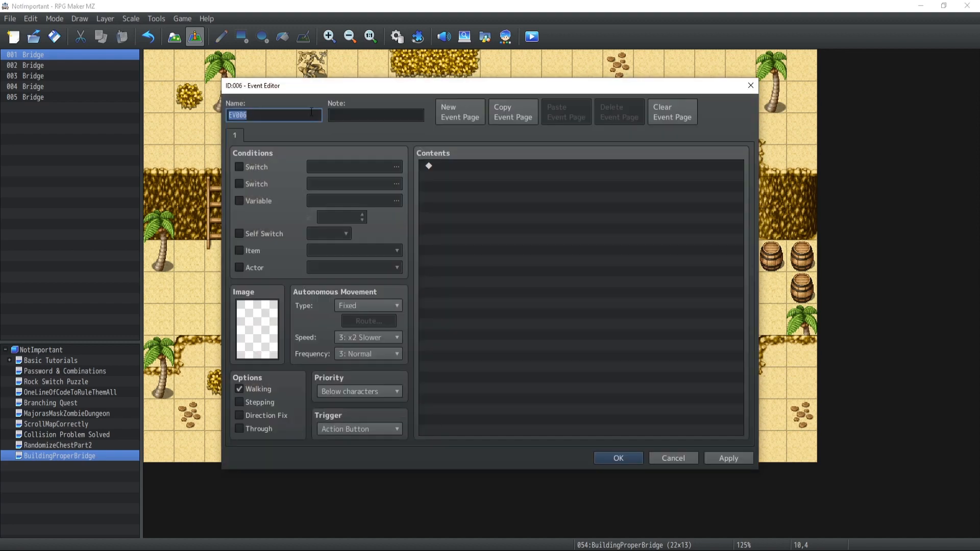
pyautogui.write('BridgeManag')
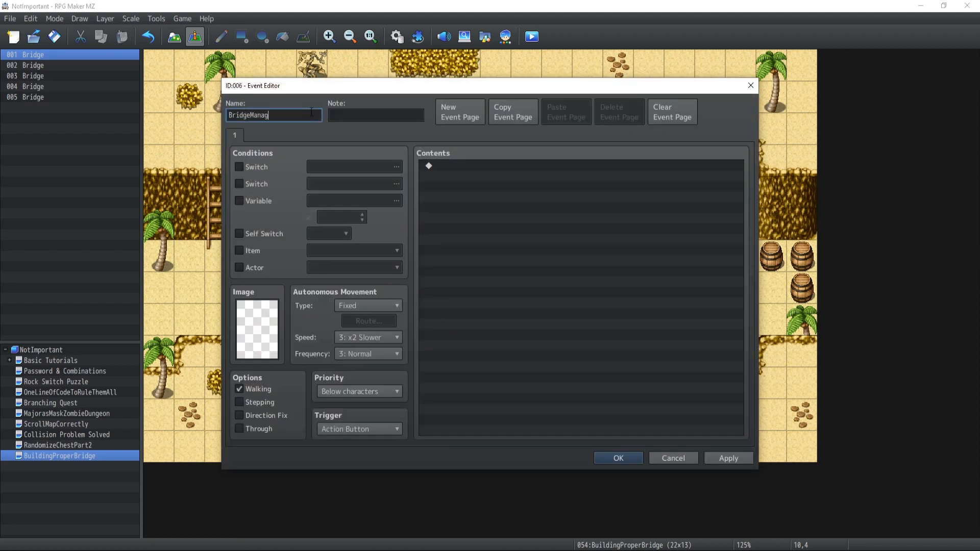
pyautogui.click(617, 458)
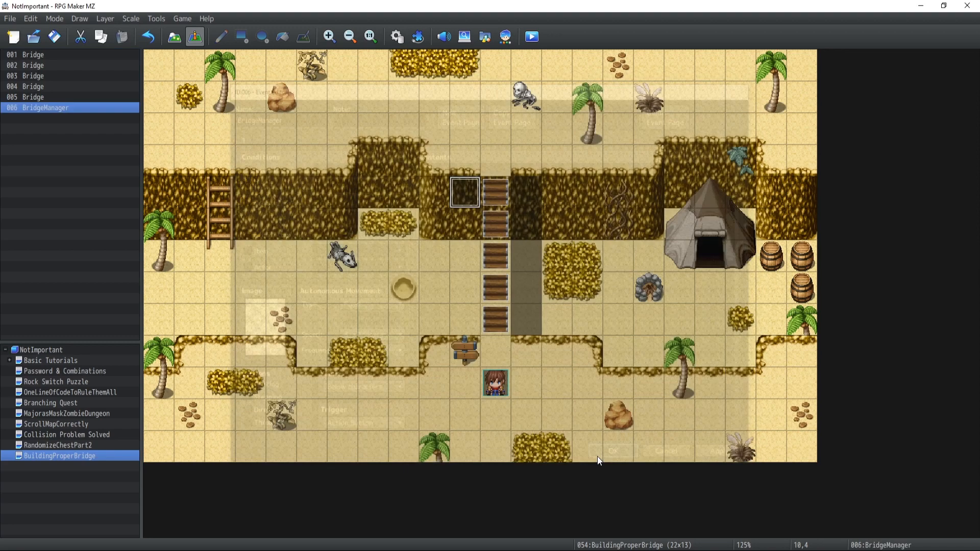
pyautogui.doubleClick(464, 192)
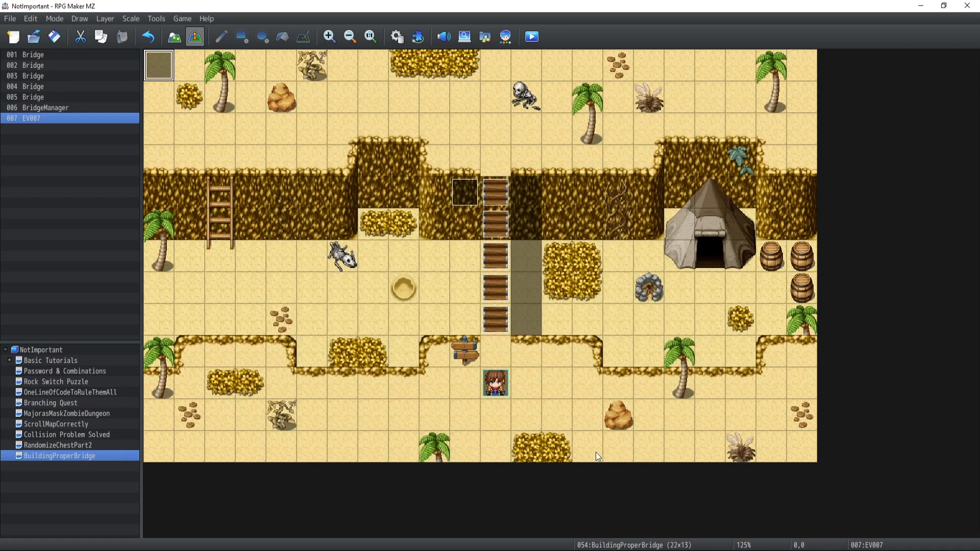
pyautogui.click(395, 36)
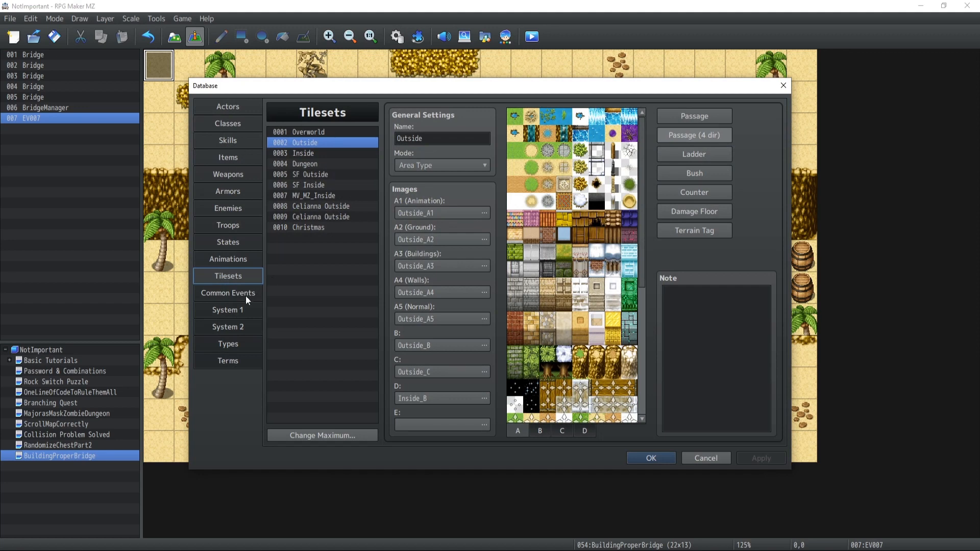
pyautogui.click(228, 293)
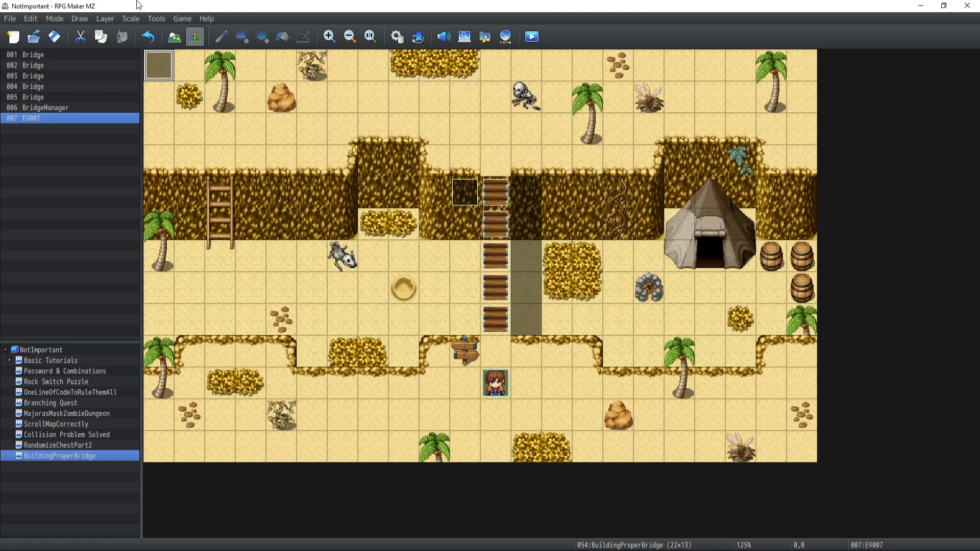
pyautogui.moveTo(547, 351)
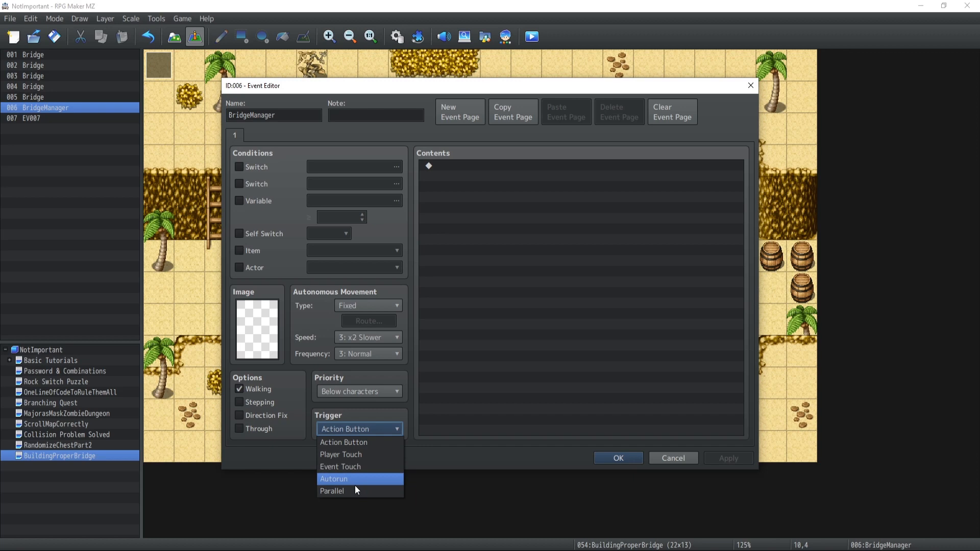
# Step: Set BridgeManager's trigger to Parallel and confirm
pyautogui.click(333, 479)
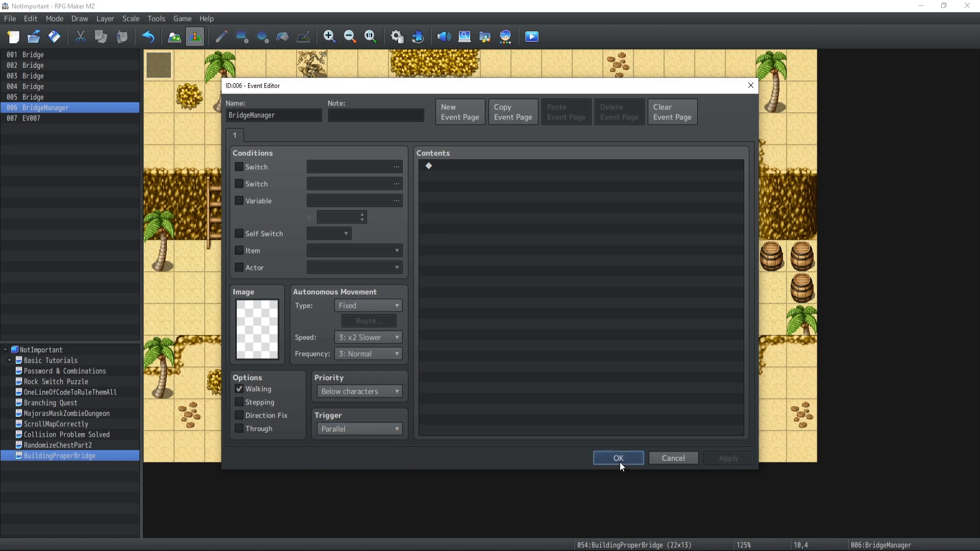
pyautogui.click(617, 458)
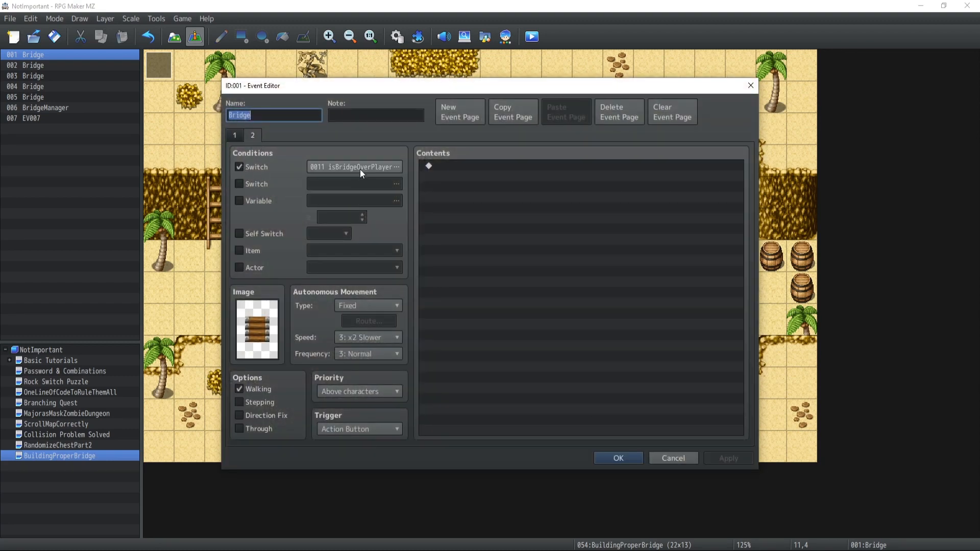
pyautogui.moveTo(360, 173)
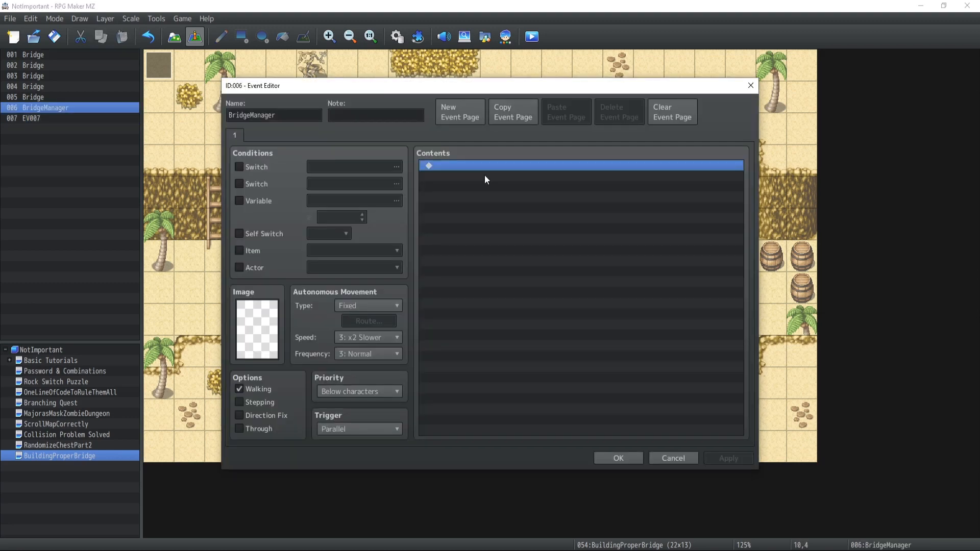
# Step: Begin a Conditional Branch in BridgeManager using the hero position variable
pyautogui.doubleClick(579, 166)
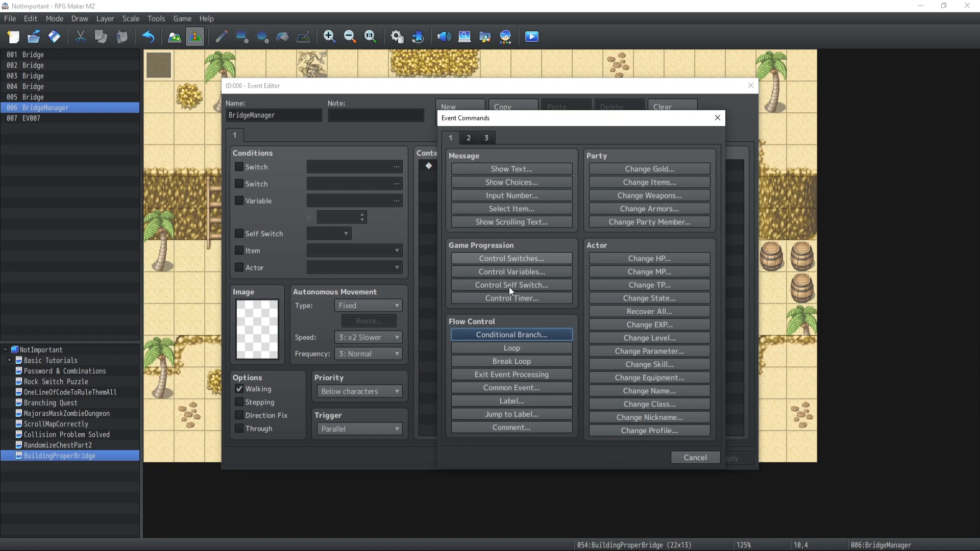
pyautogui.click(510, 334)
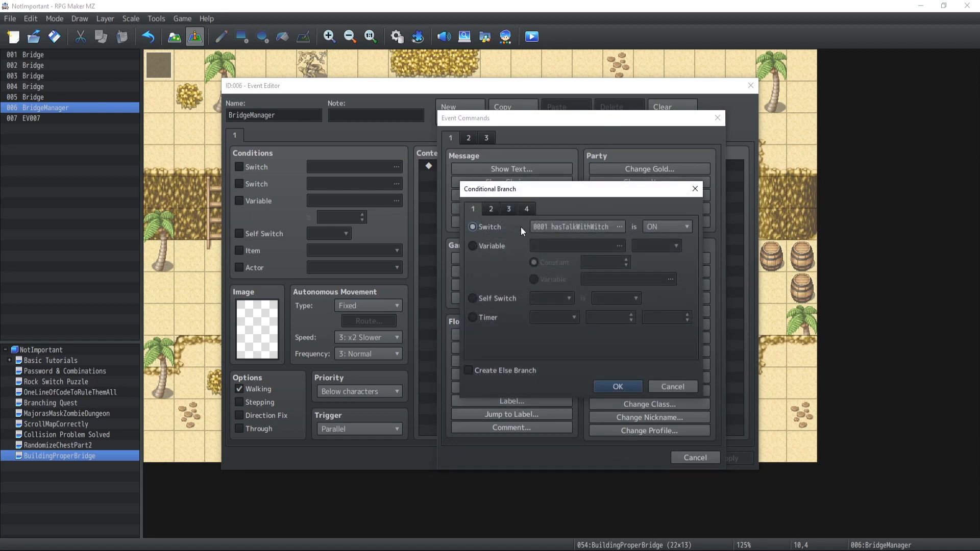
pyautogui.click(618, 226)
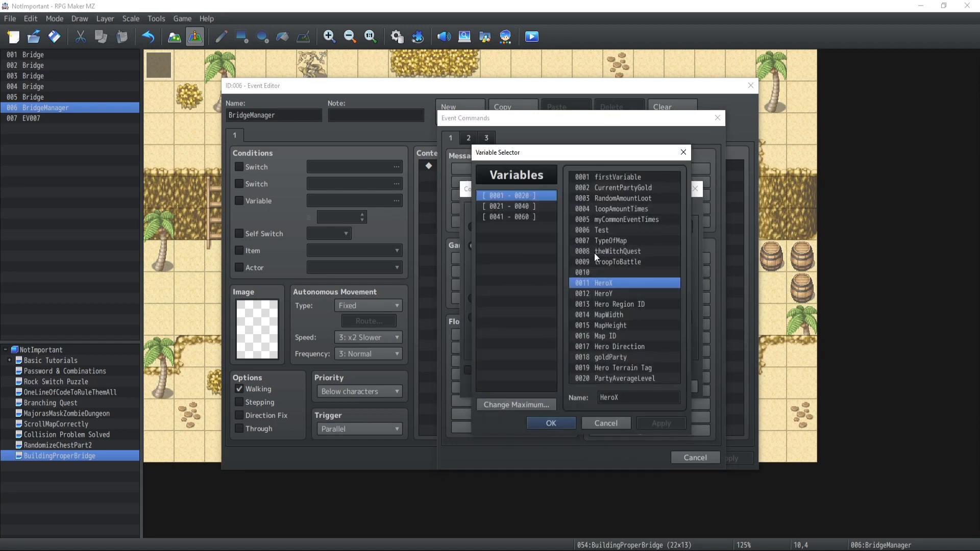
pyautogui.click(549, 423)
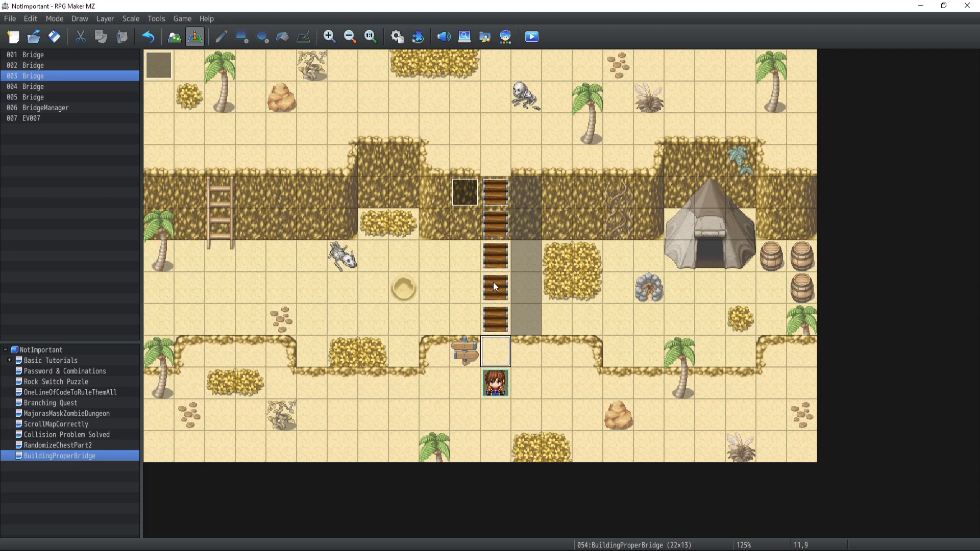
pyautogui.moveTo(493, 154)
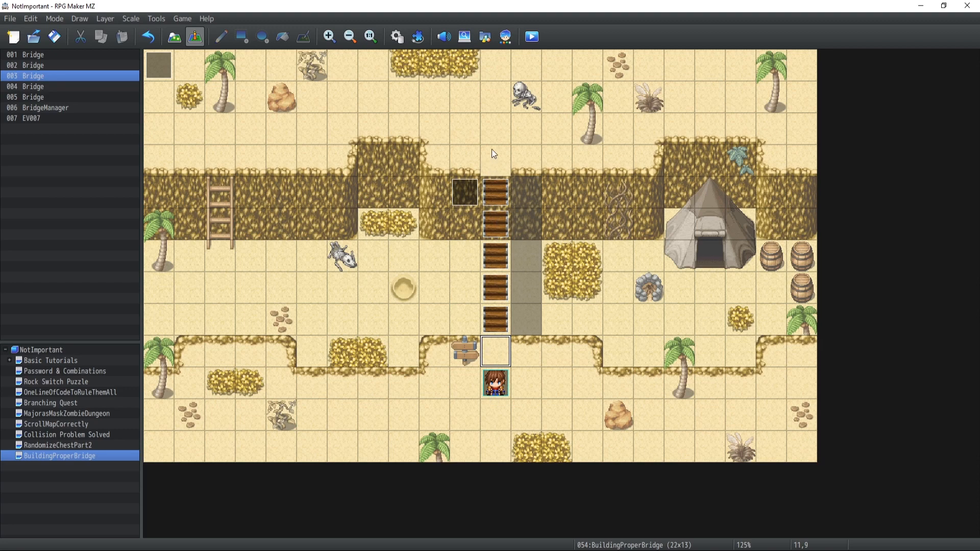
pyautogui.moveTo(454, 317)
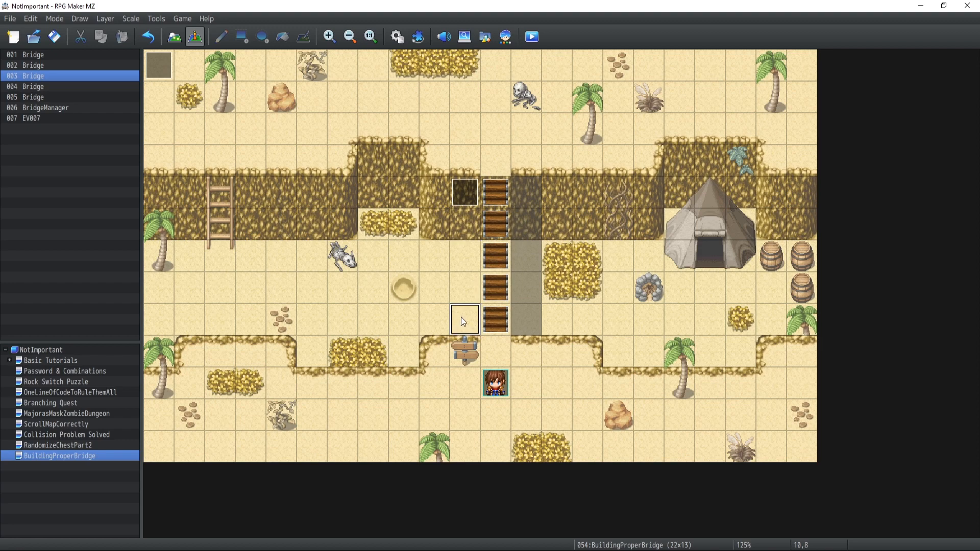
pyautogui.moveTo(464, 312)
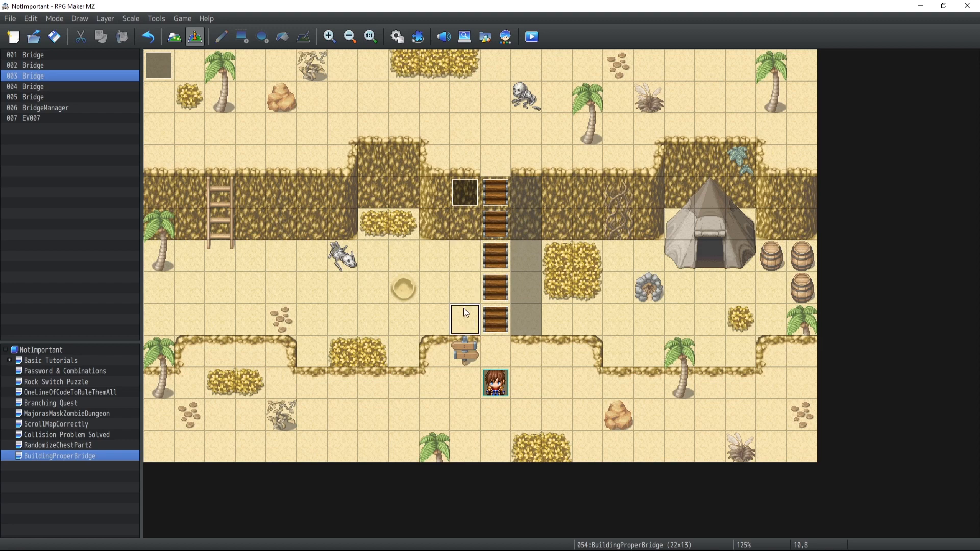
pyautogui.moveTo(465, 287)
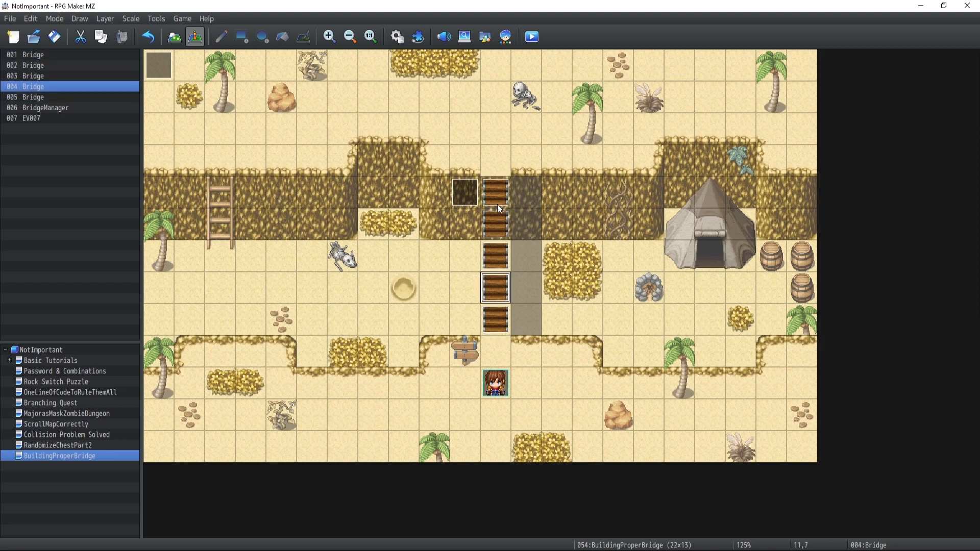
# Step: Read the map coordinates of a bridge tile and the tile beside it
pyautogui.click(32, 97)
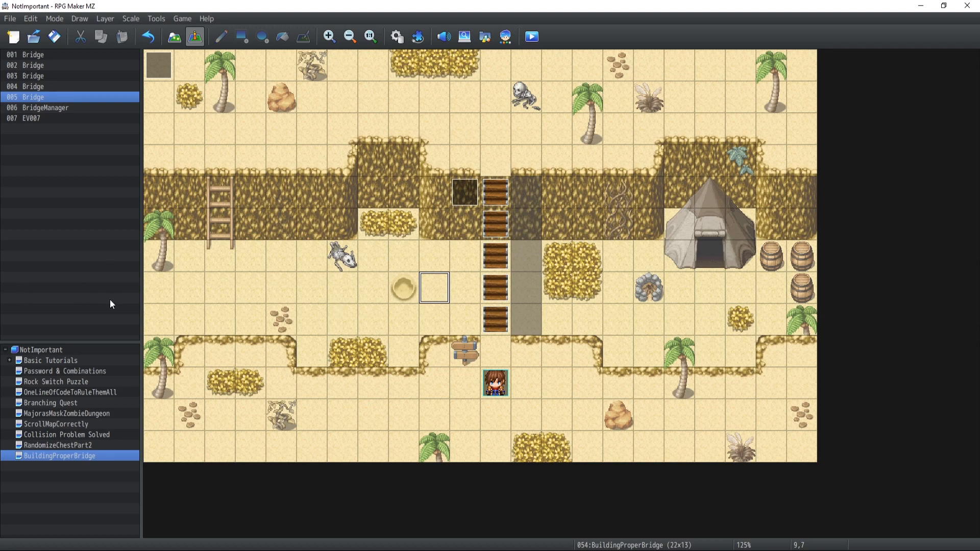
pyautogui.moveTo(300, 343)
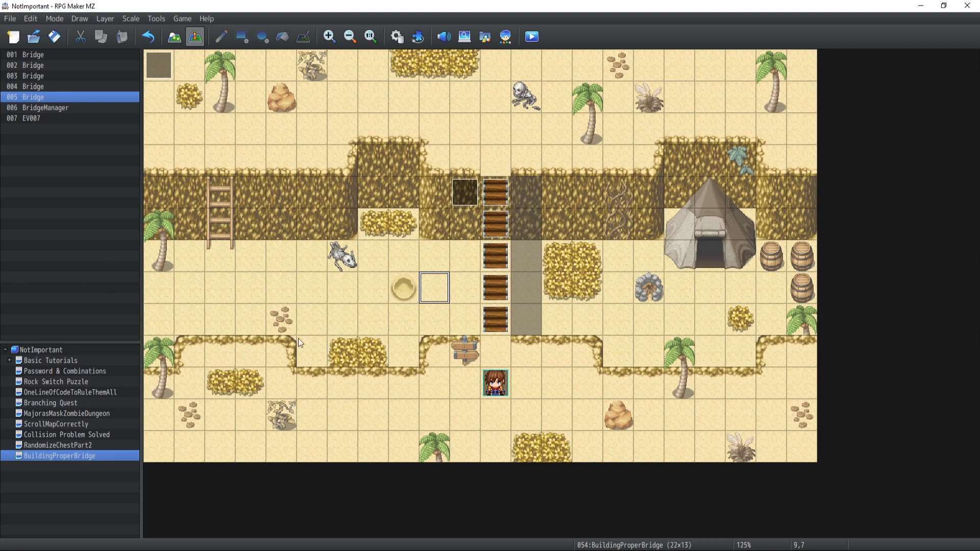
pyautogui.moveTo(288, 80)
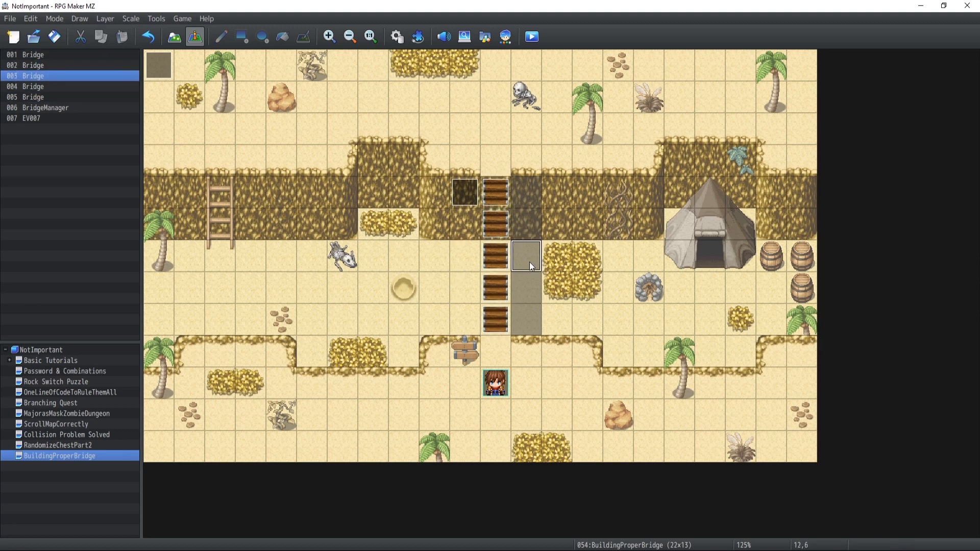
pyautogui.click(33, 86)
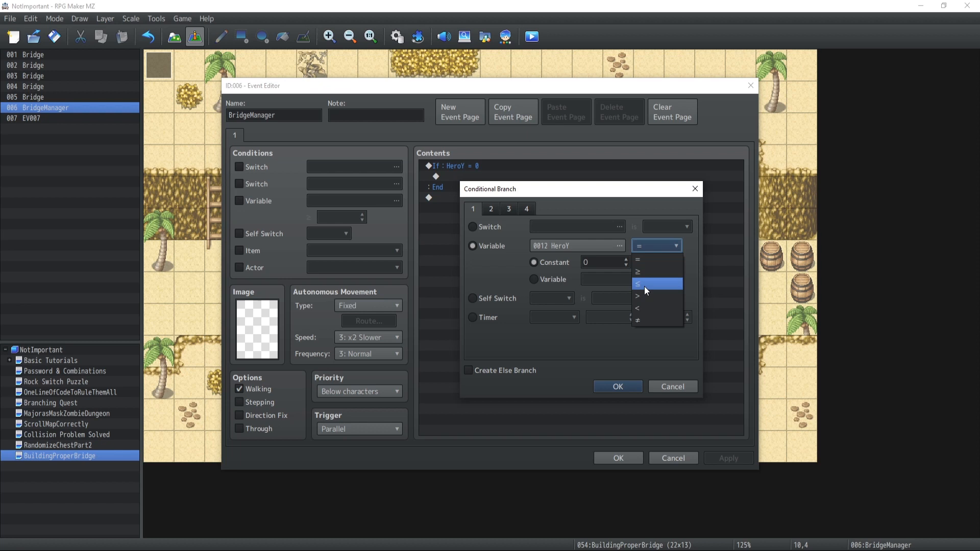
# Step: Set the HeroY comparison to ≤ and confirm the nested HeroY ≥ condition
pyautogui.click(656, 284)
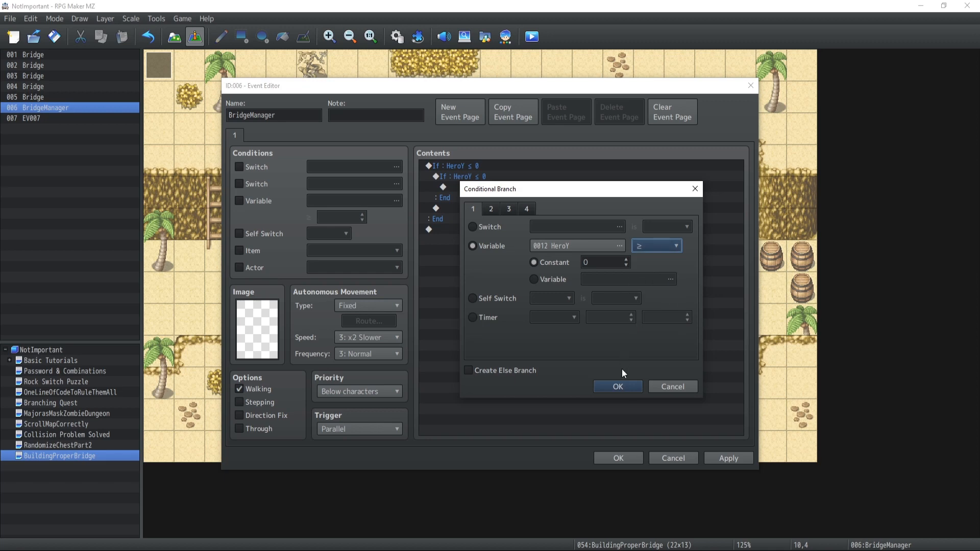
pyautogui.click(617, 386)
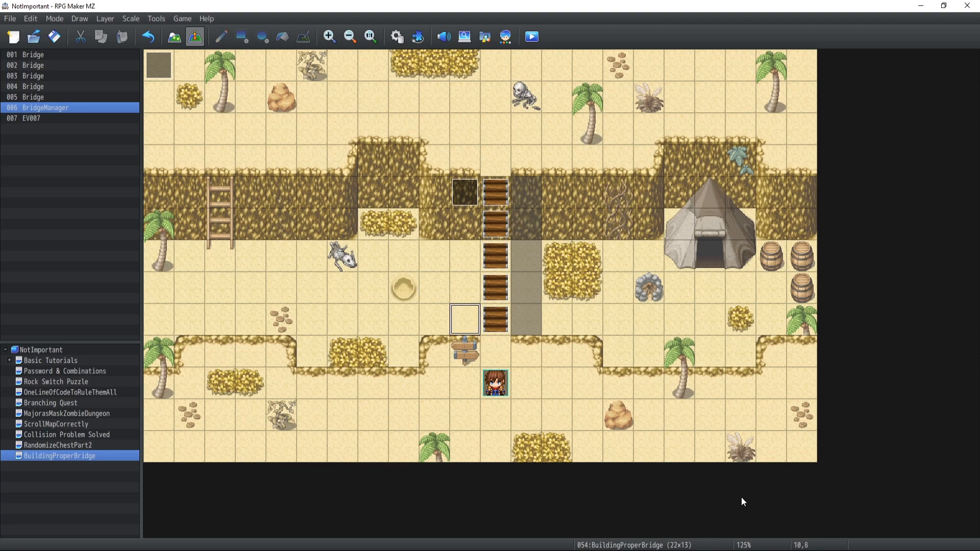
pyautogui.moveTo(465, 202)
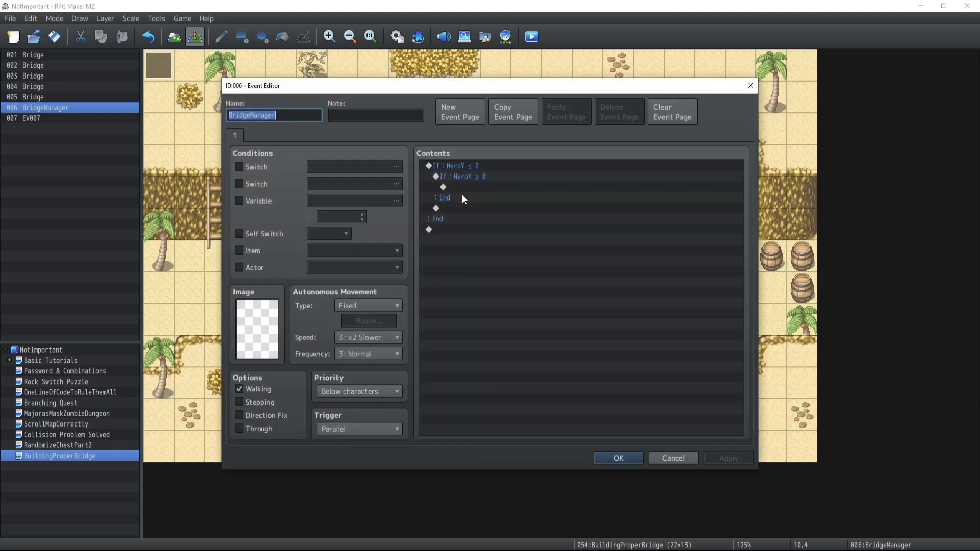
# Step: Edit the outer and inner HeroY conditions to ≤ 8 and ≥ 6
pyautogui.click(459, 166)
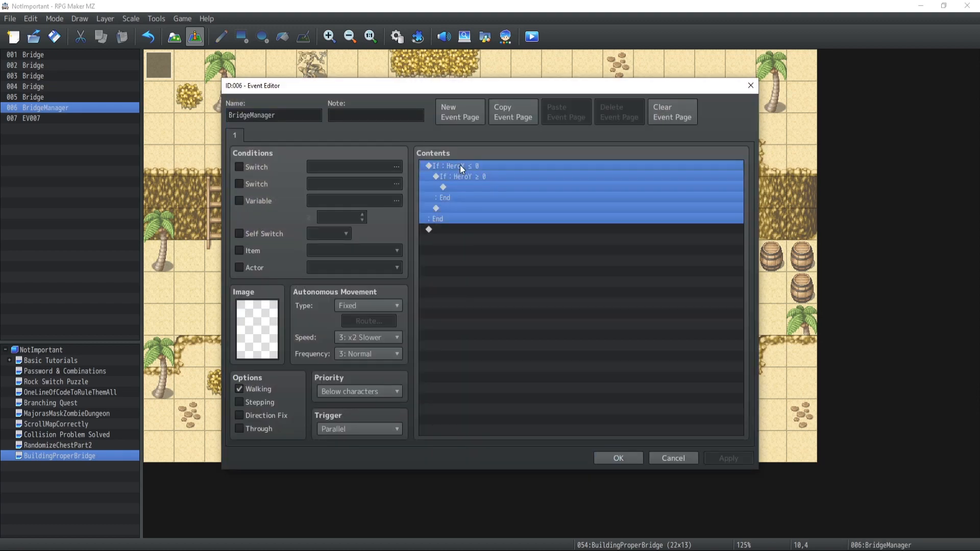
pyautogui.doubleClick(450, 165)
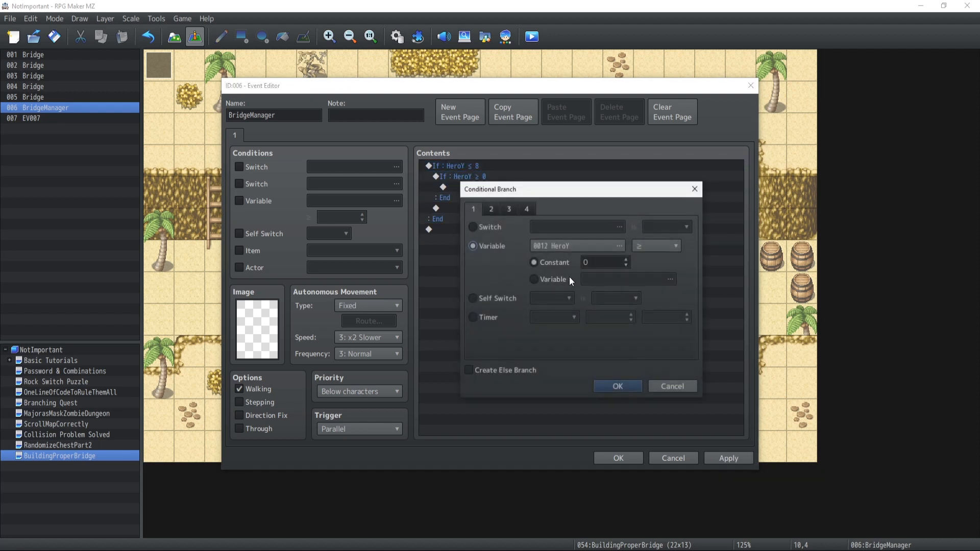
pyautogui.click(616, 386)
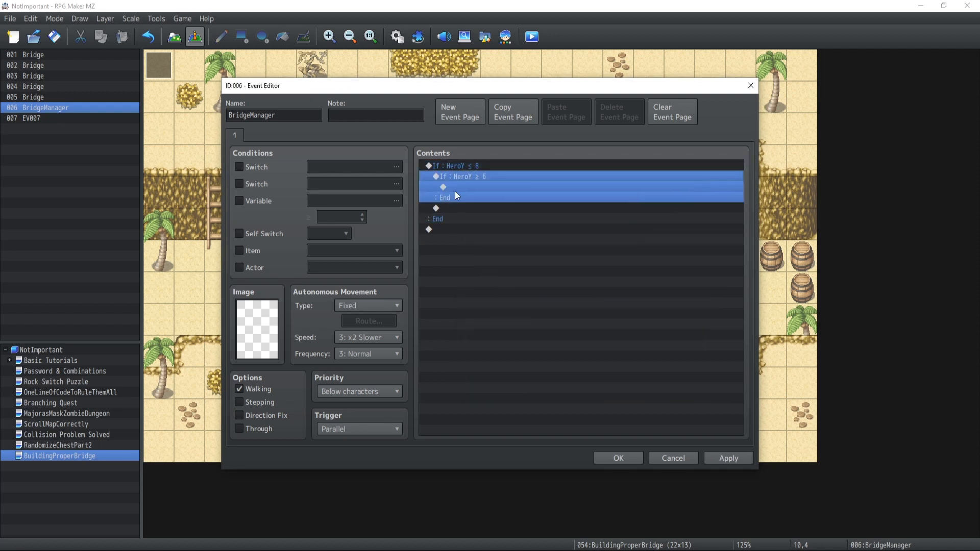
pyautogui.doubleClick(442, 187)
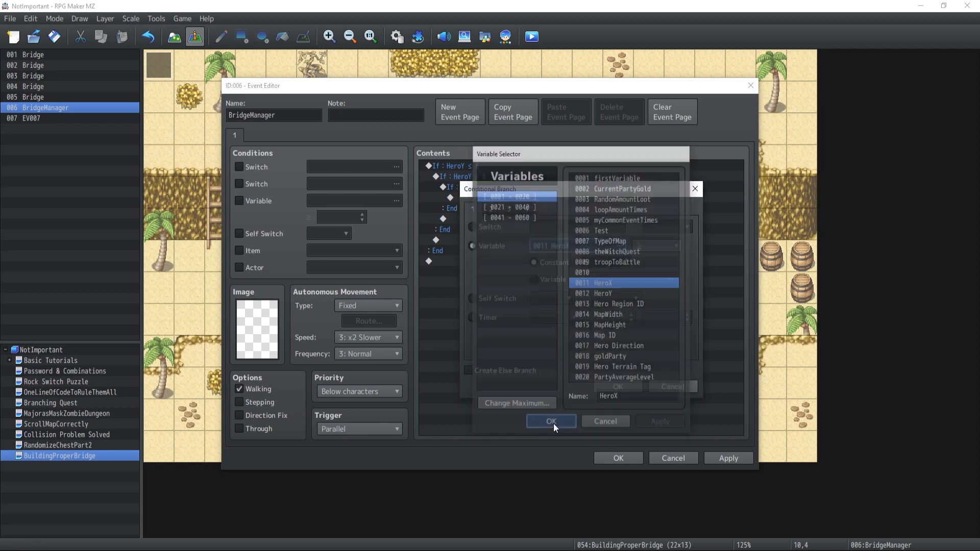
# Step: Add the HeroX ≠ 11 branch, save BridgeManager, and reopen it
pyautogui.click(549, 421)
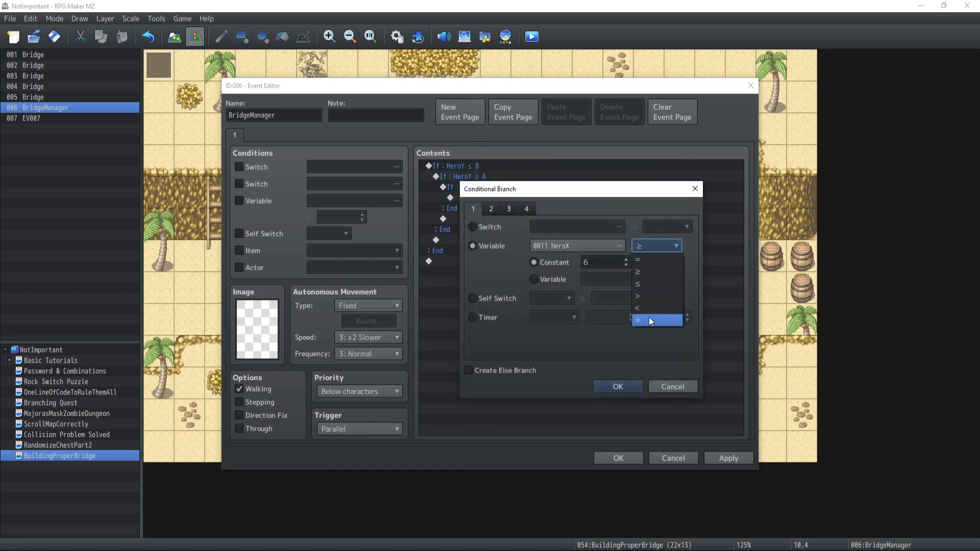
pyautogui.click(617, 387)
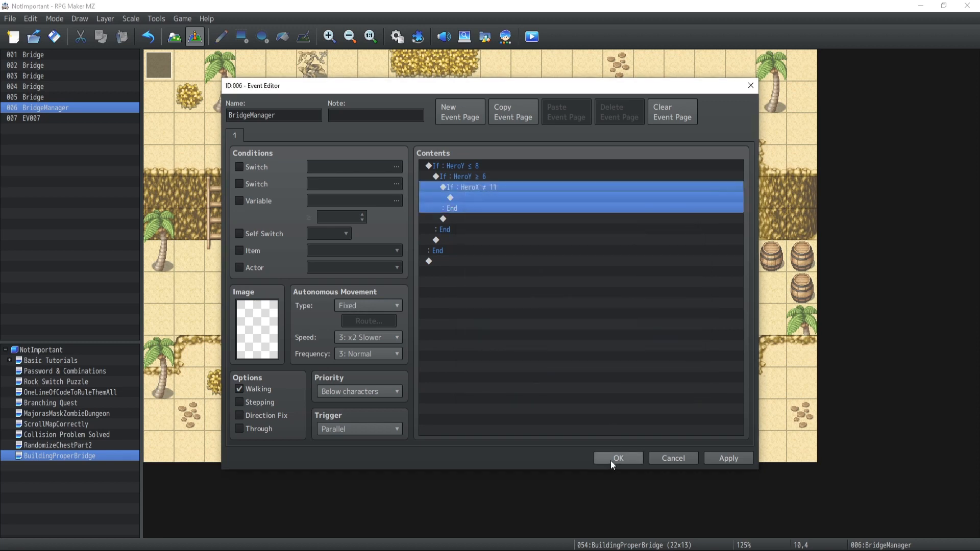
pyautogui.click(617, 458)
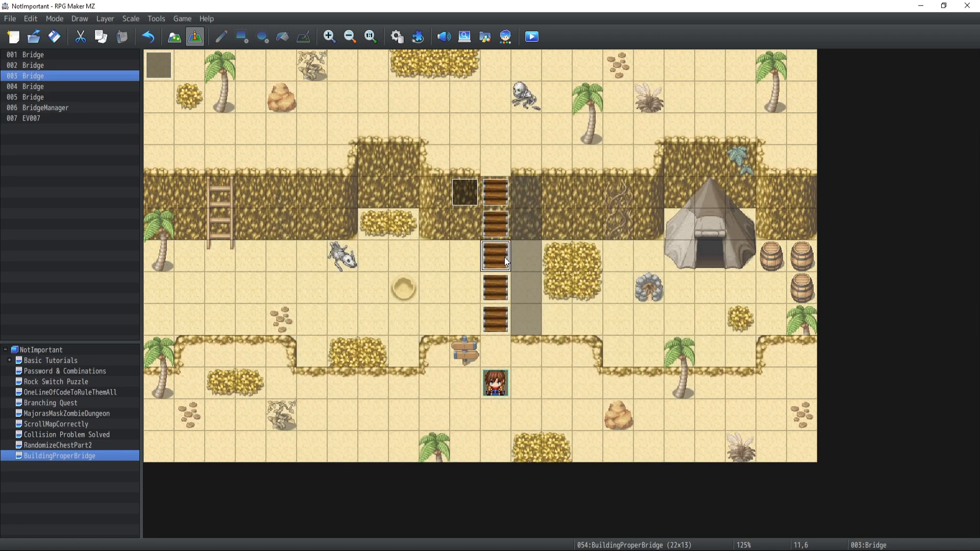
pyautogui.doubleClick(493, 256)
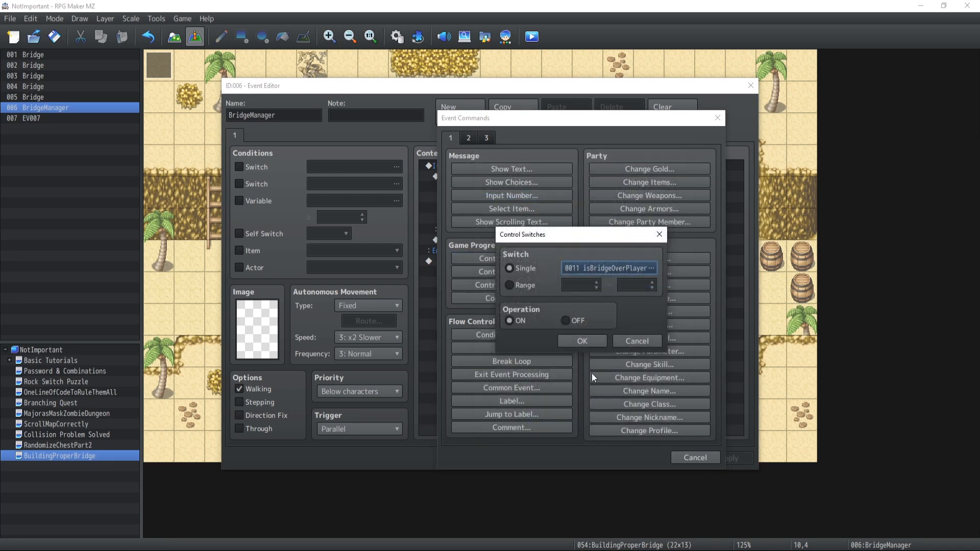
# Step: Turn isBridgeOverPlayer ON in the HeroX branch and add else branches to the HeroY checks
pyautogui.click(581, 340)
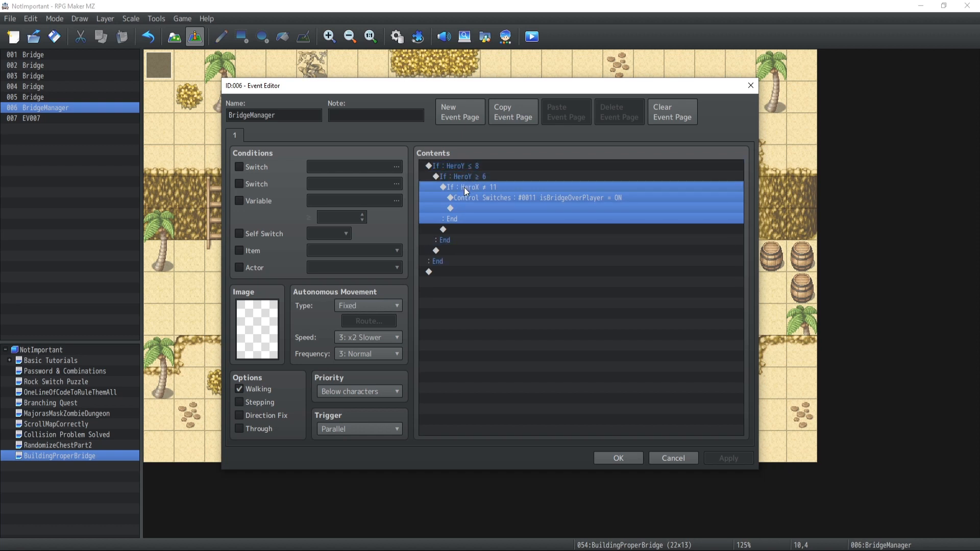
pyautogui.doubleClick(473, 187)
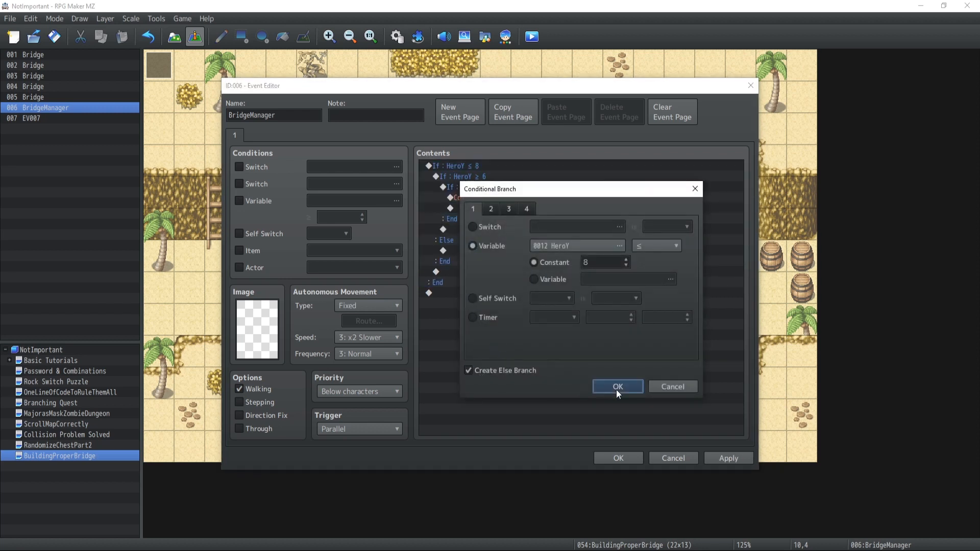
pyautogui.click(616, 386)
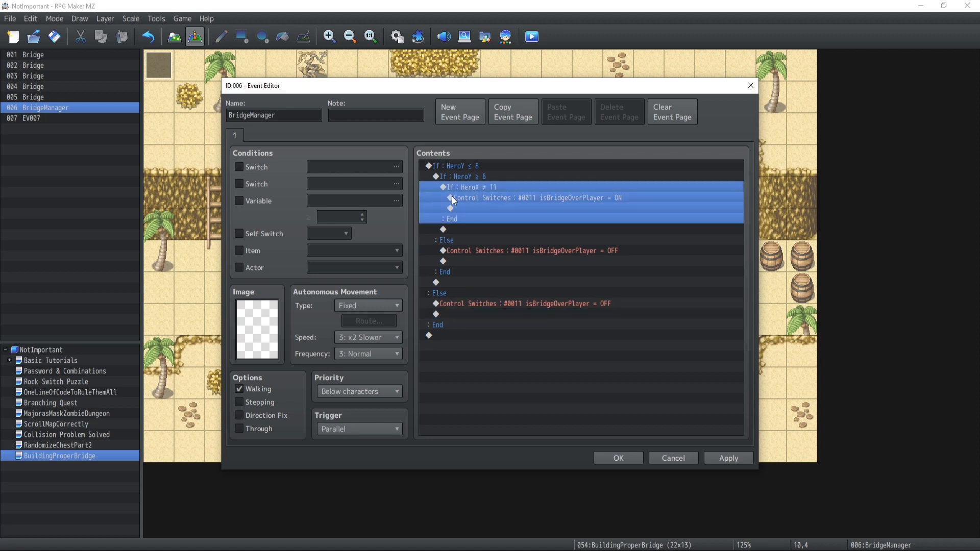
pyautogui.moveTo(463, 198)
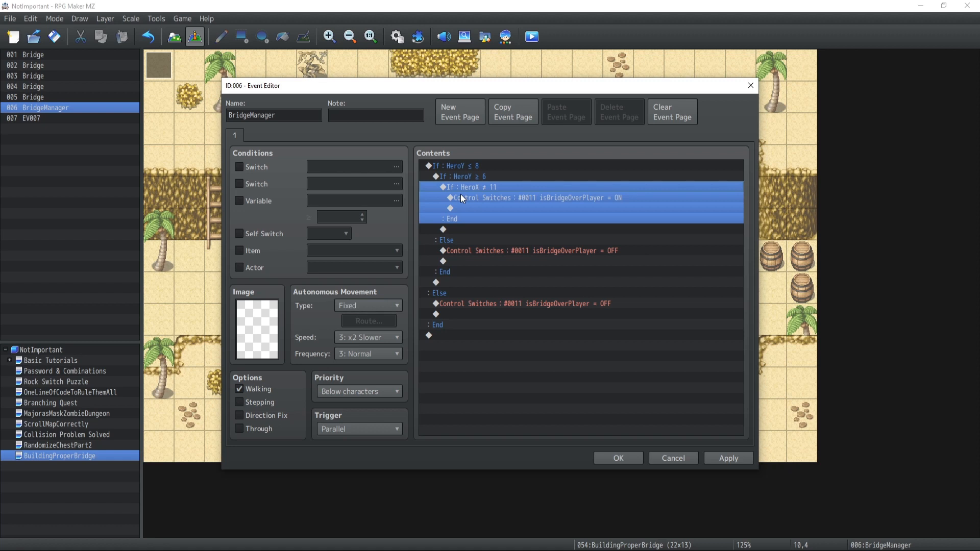
pyautogui.doubleClick(475, 187)
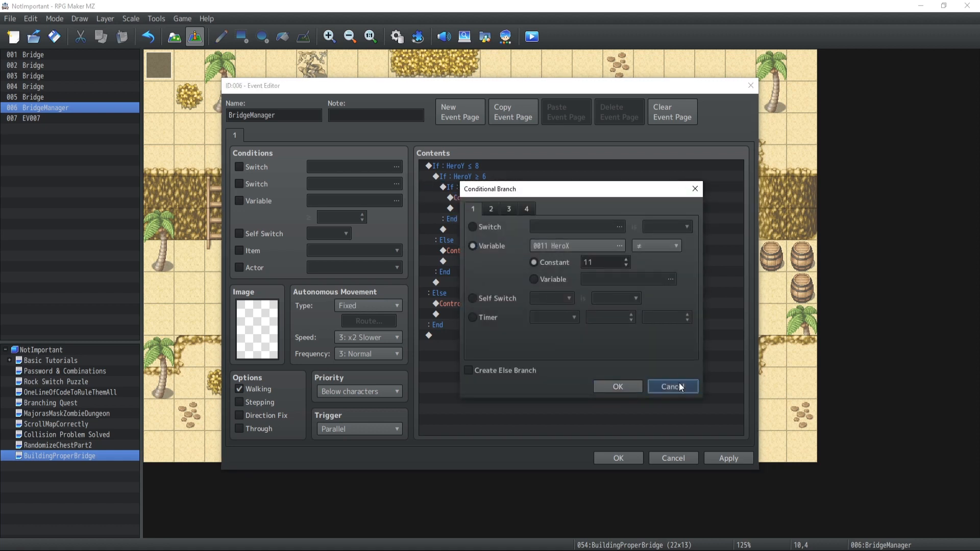
pyautogui.click(672, 386)
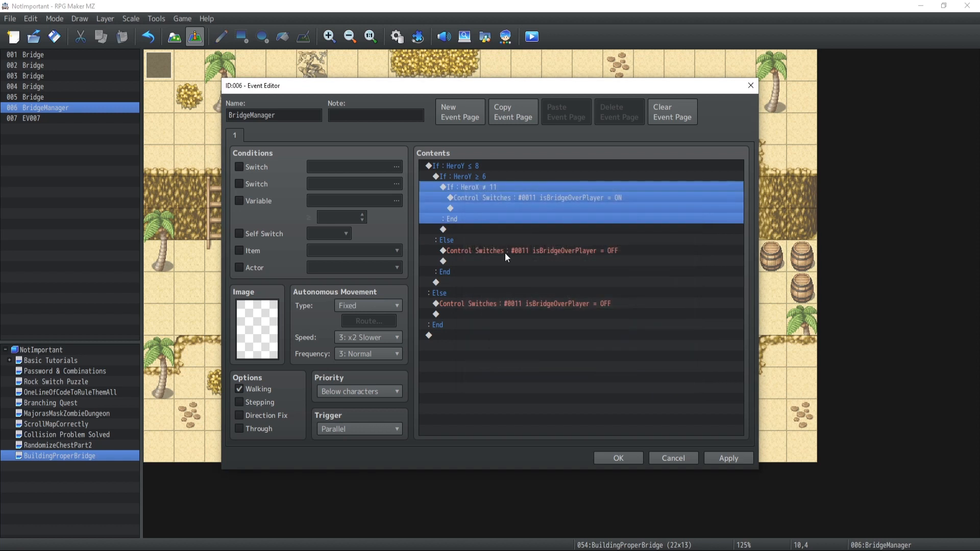
pyautogui.moveTo(473, 319)
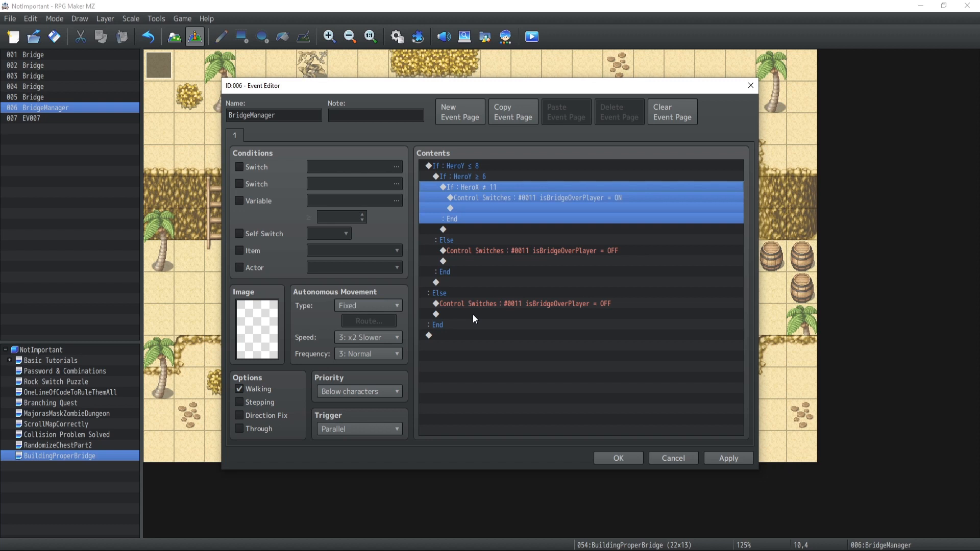
pyautogui.moveTo(461, 232)
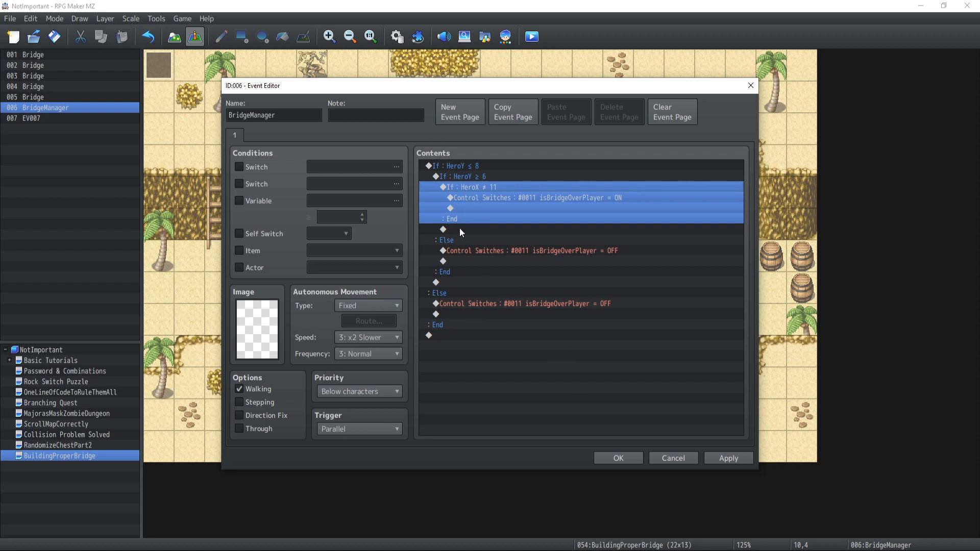
pyautogui.moveTo(481, 205)
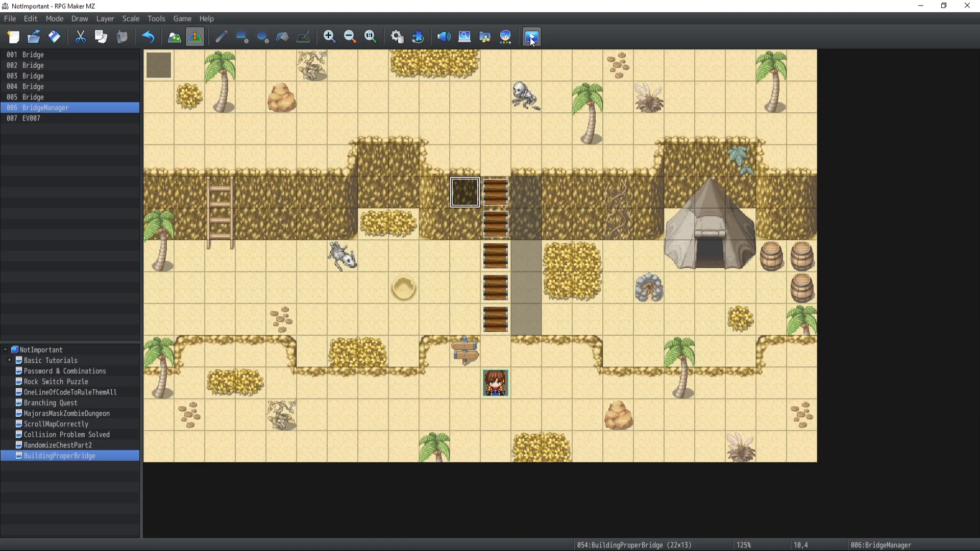
pyautogui.click(531, 36)
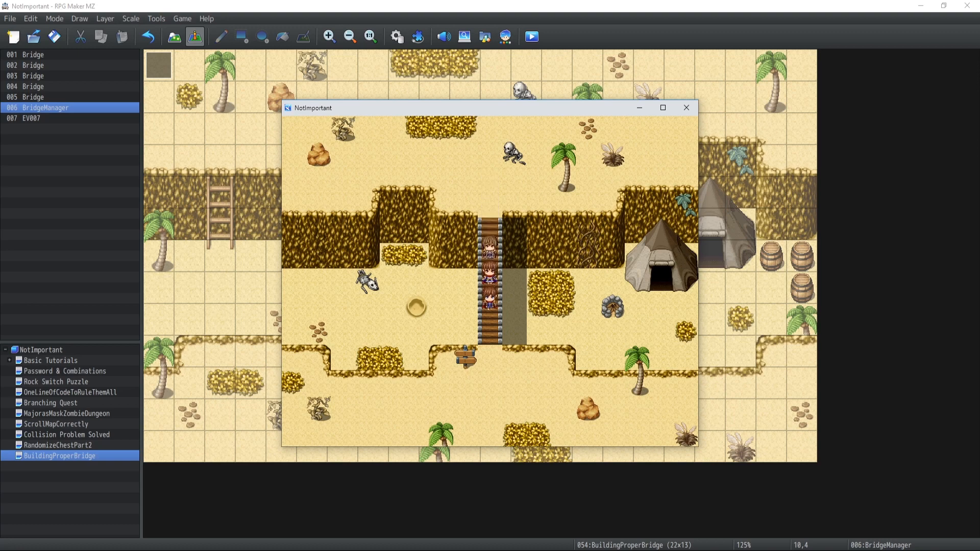
pyautogui.press('Down')
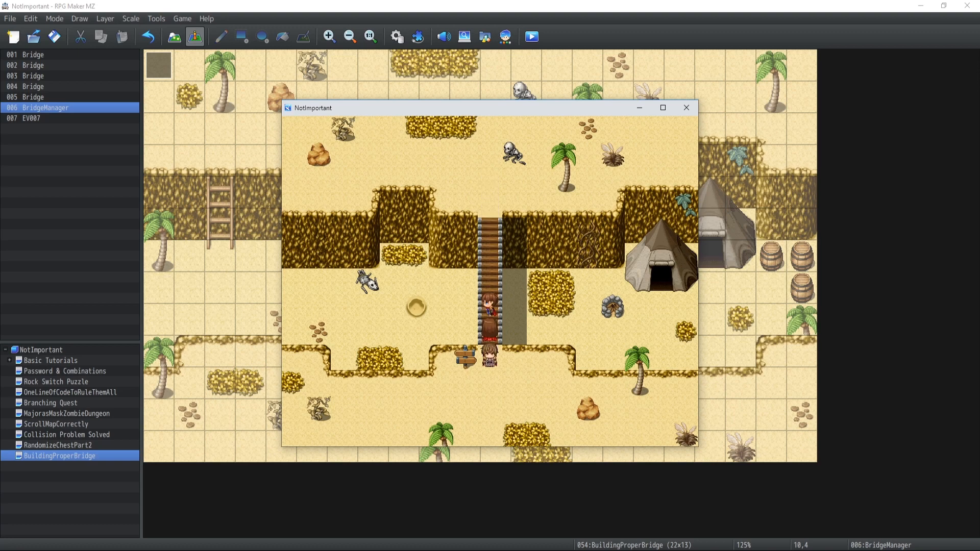
pyautogui.press('up')
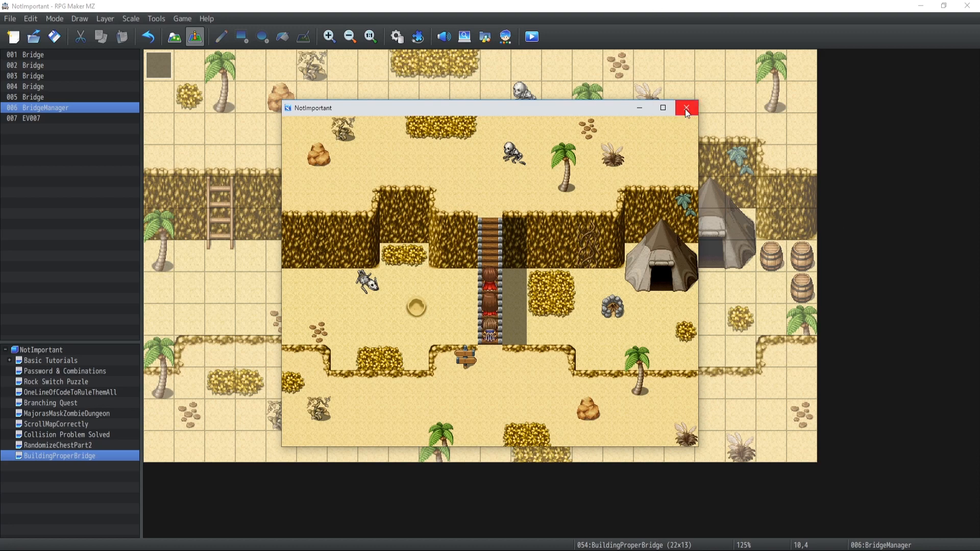
pyautogui.moveTo(686, 112)
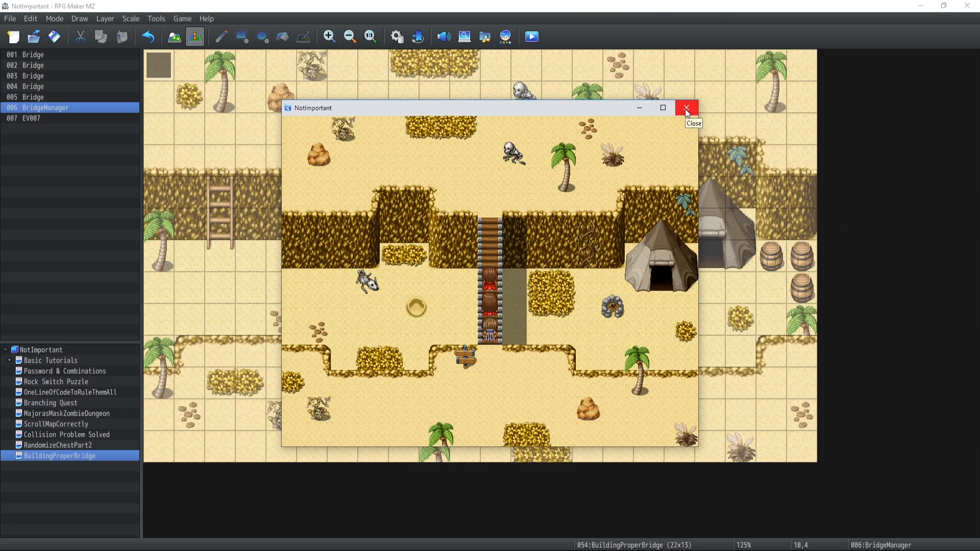
pyautogui.click(685, 108)
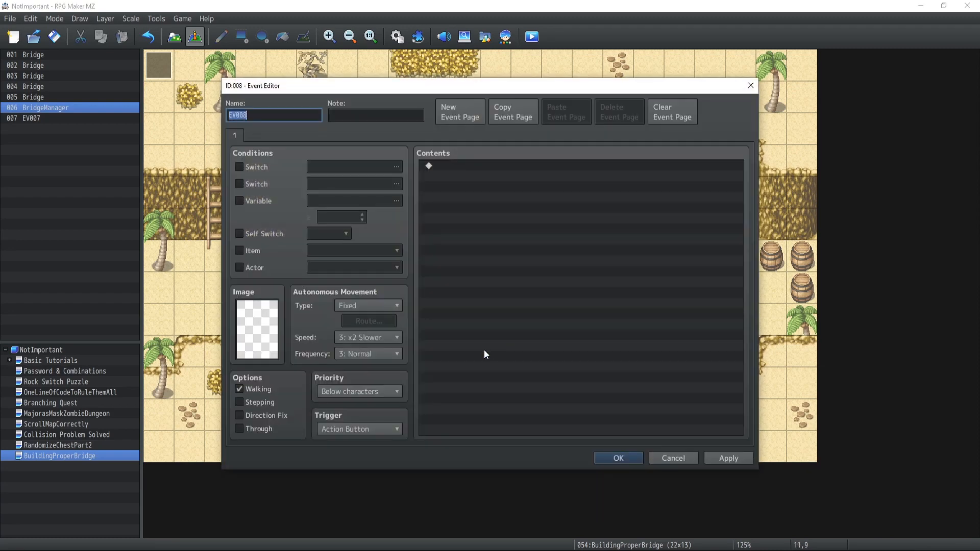
pyautogui.moveTo(453, 111)
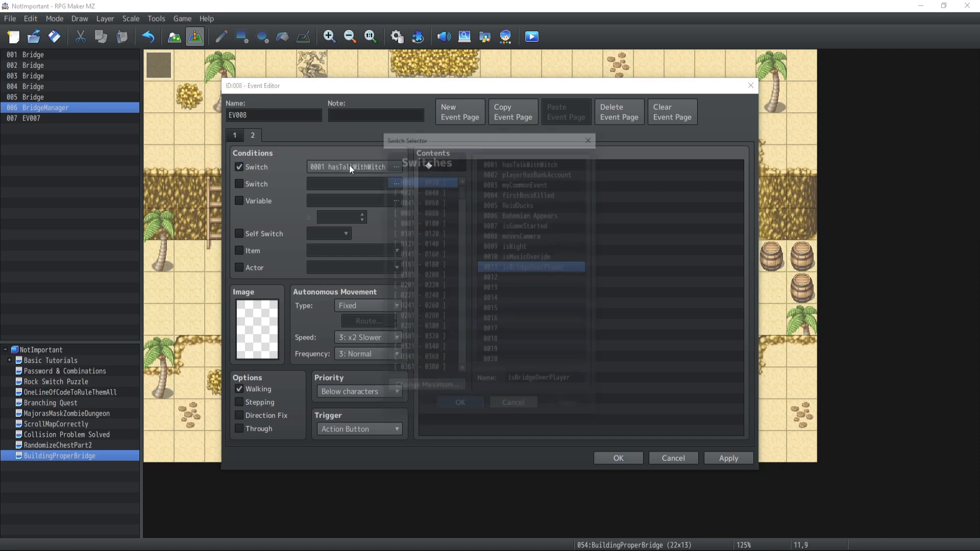
# Step: Give EV008's page 2 the isBridgeOverPlayer condition and Same as characters priority, then save
pyautogui.click(460, 402)
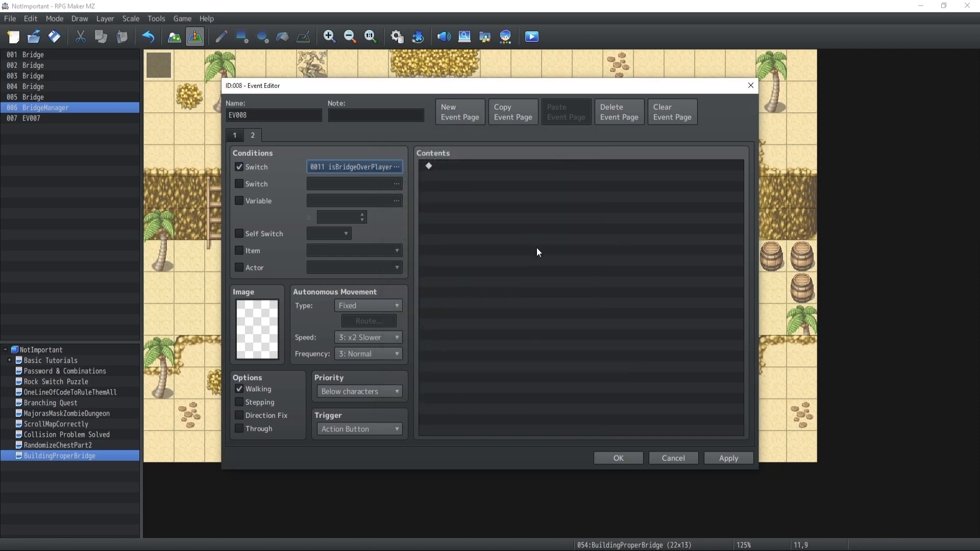
pyautogui.click(358, 392)
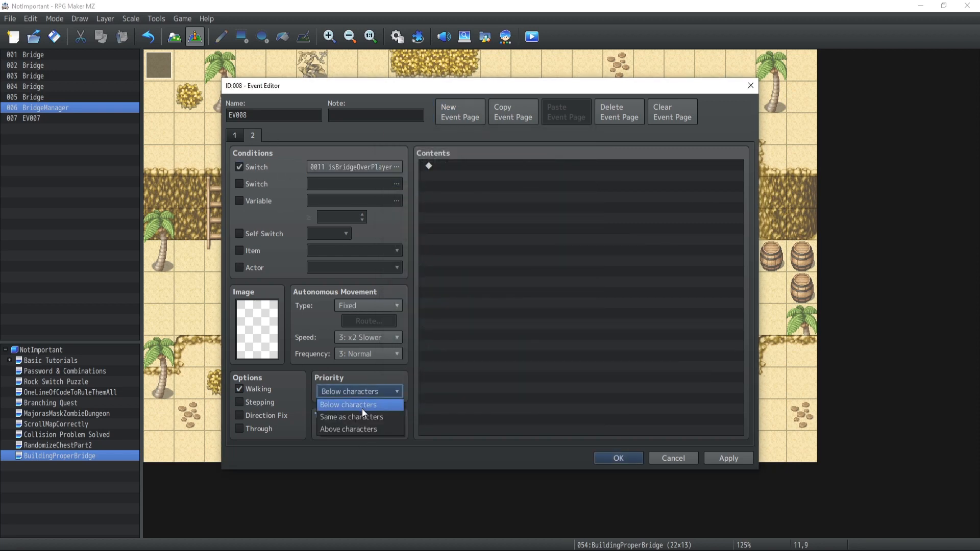
pyautogui.click(351, 417)
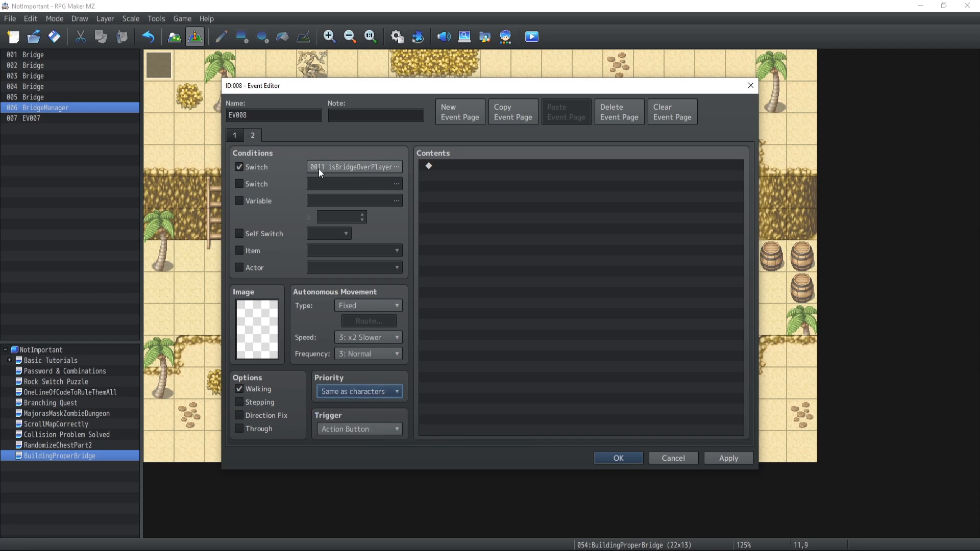
pyautogui.click(618, 458)
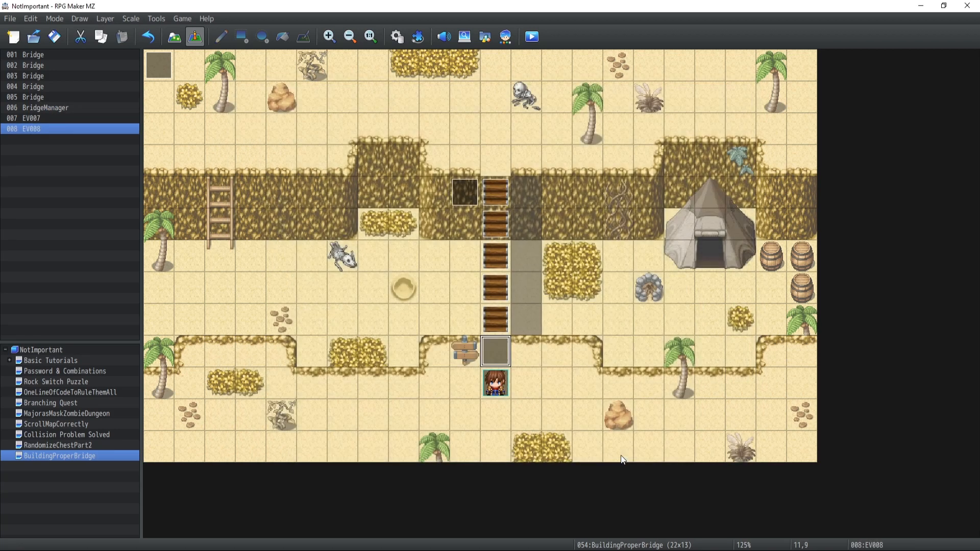
pyautogui.moveTo(496, 344)
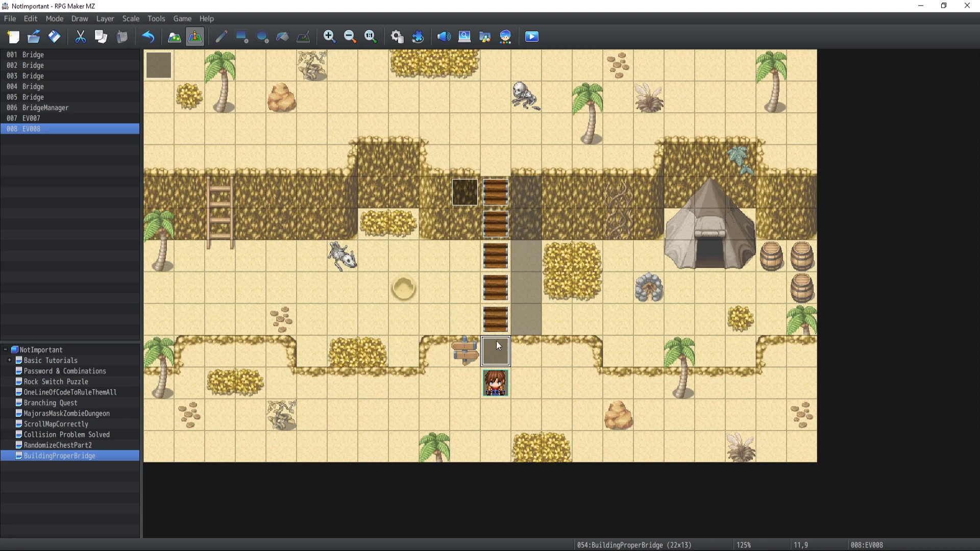
pyautogui.doubleClick(494, 350)
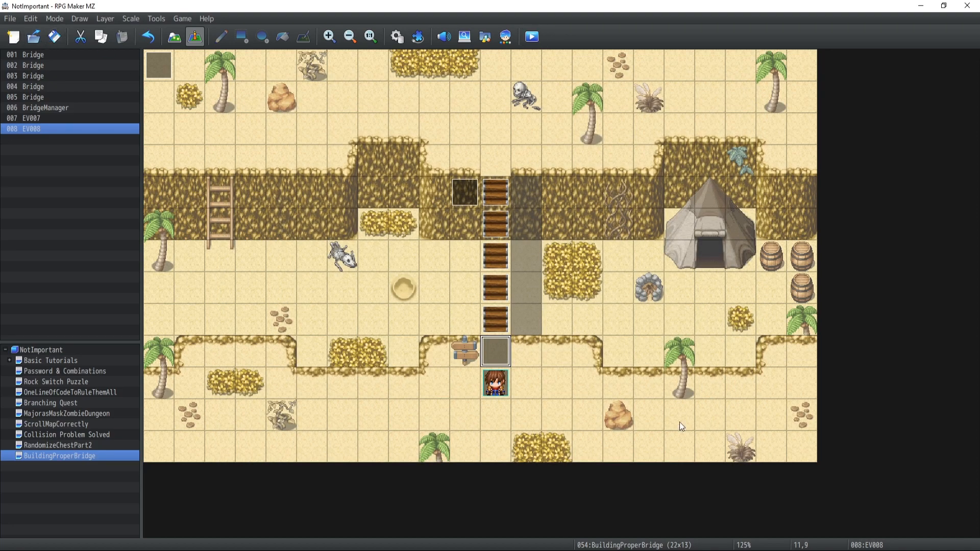
pyautogui.click(530, 37)
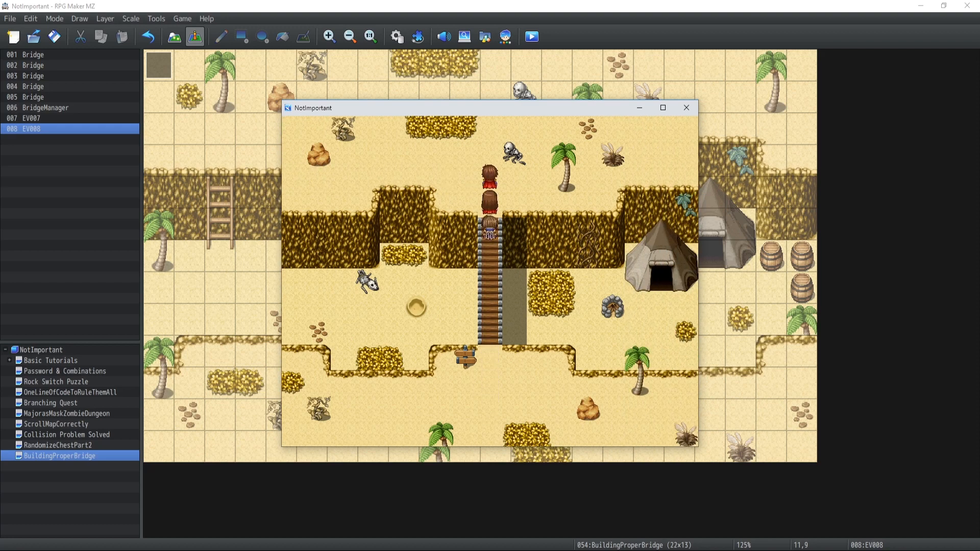
pyautogui.click(685, 108)
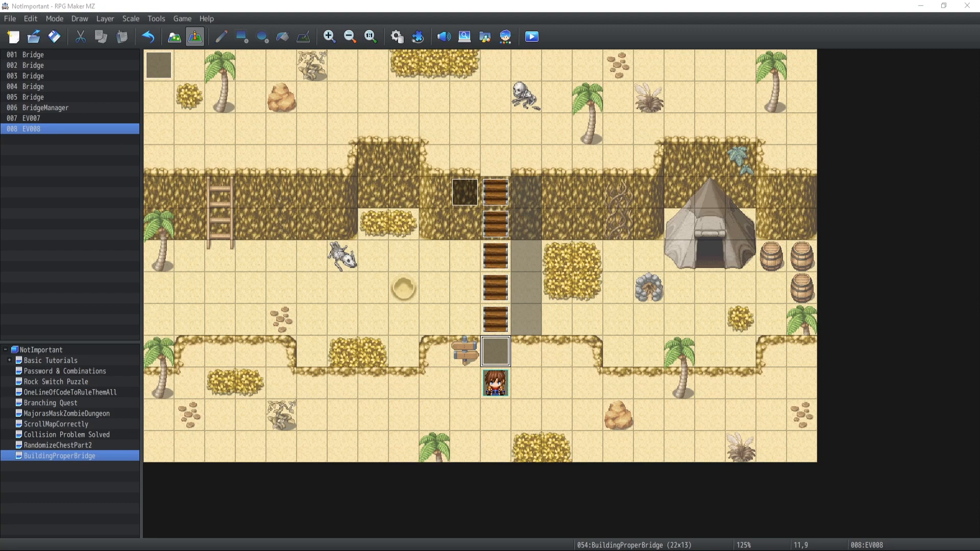